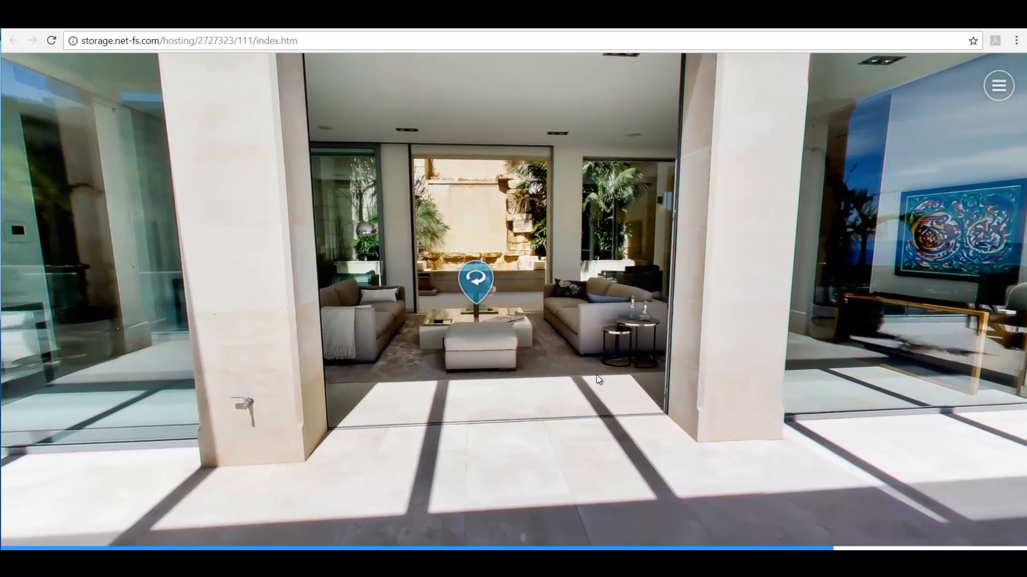
# - Walk through the courtyard, living room, kitchen and hallway to the staircase hall
pyautogui.click(476, 280)
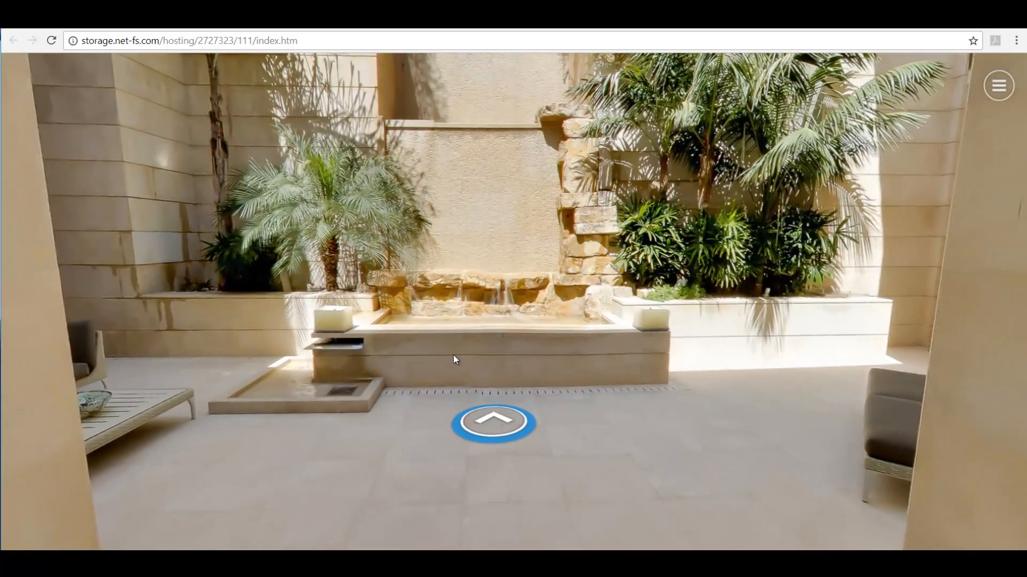
pyautogui.click(493, 422)
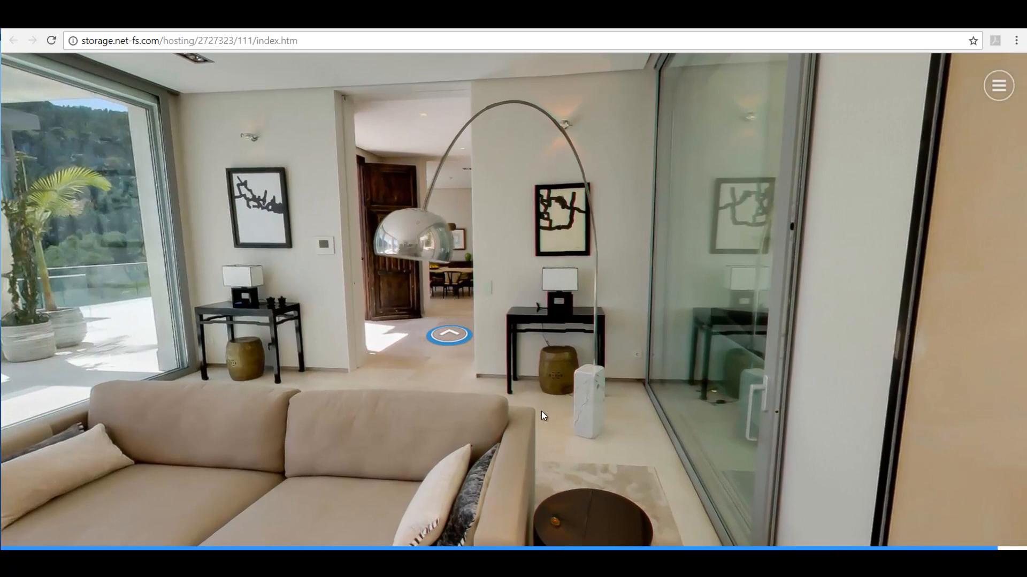
pyautogui.click(450, 332)
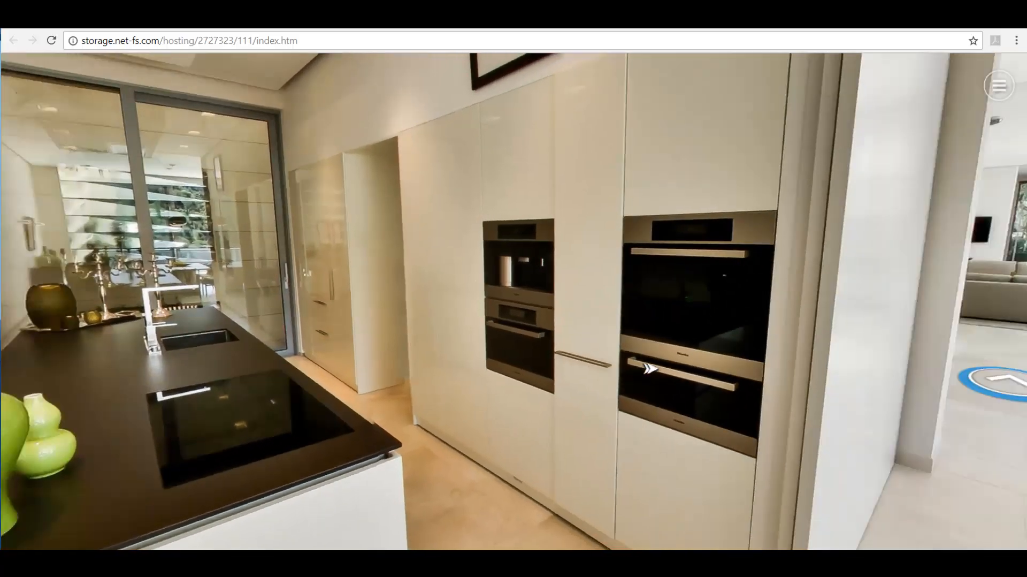
pyautogui.click(650, 368)
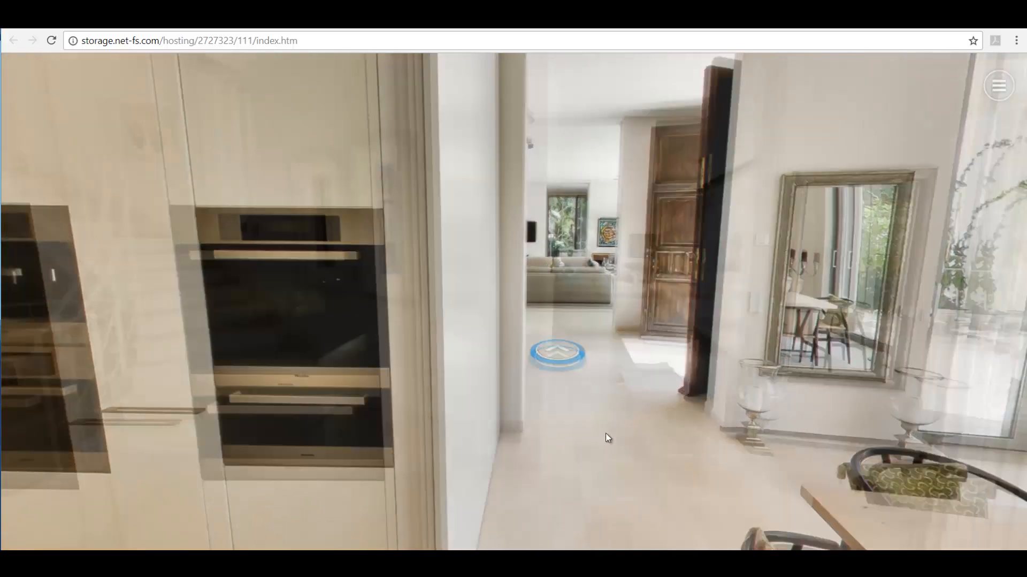
pyautogui.click(558, 353)
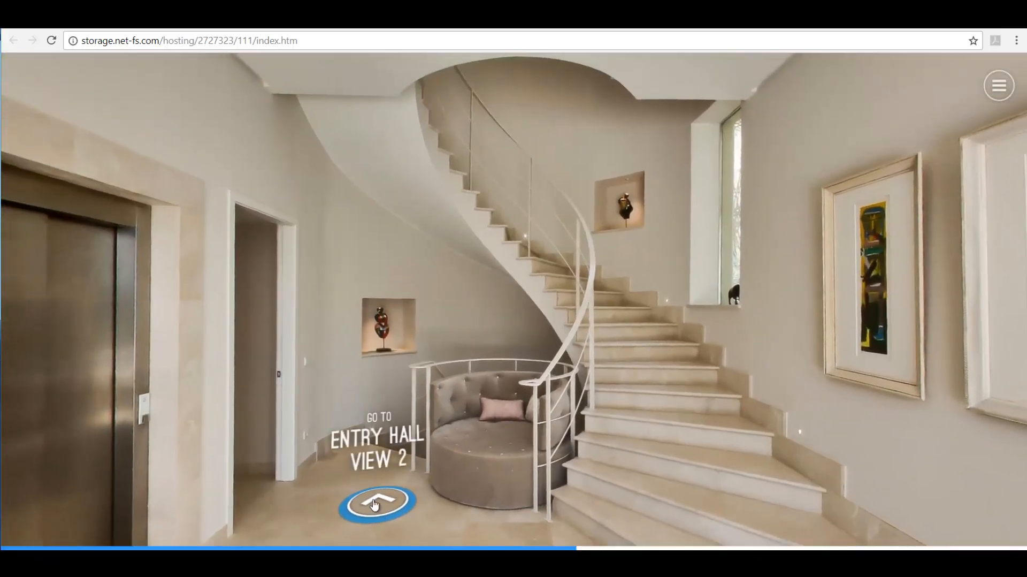
pyautogui.click(376, 502)
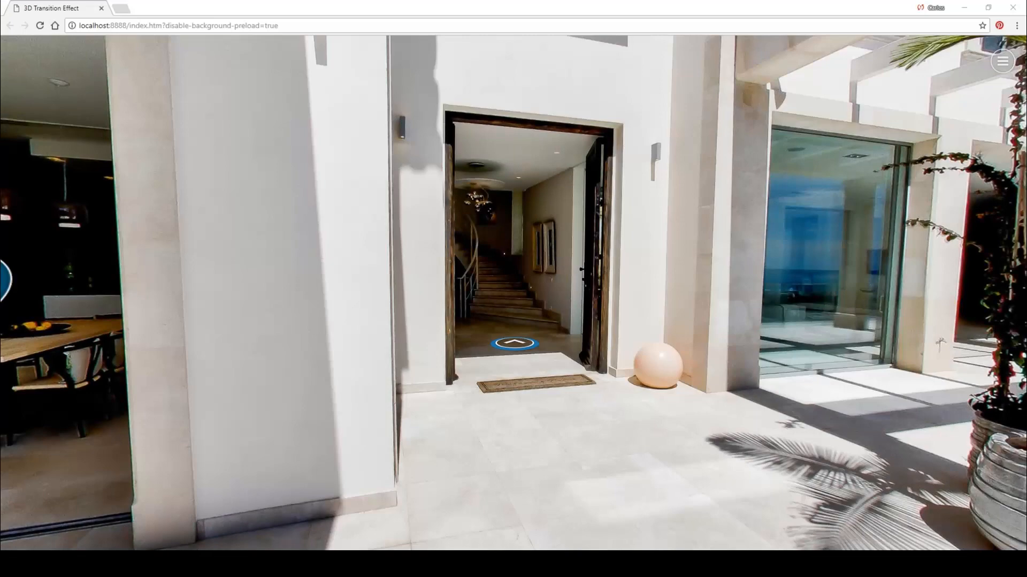
pyautogui.moveTo(515, 344)
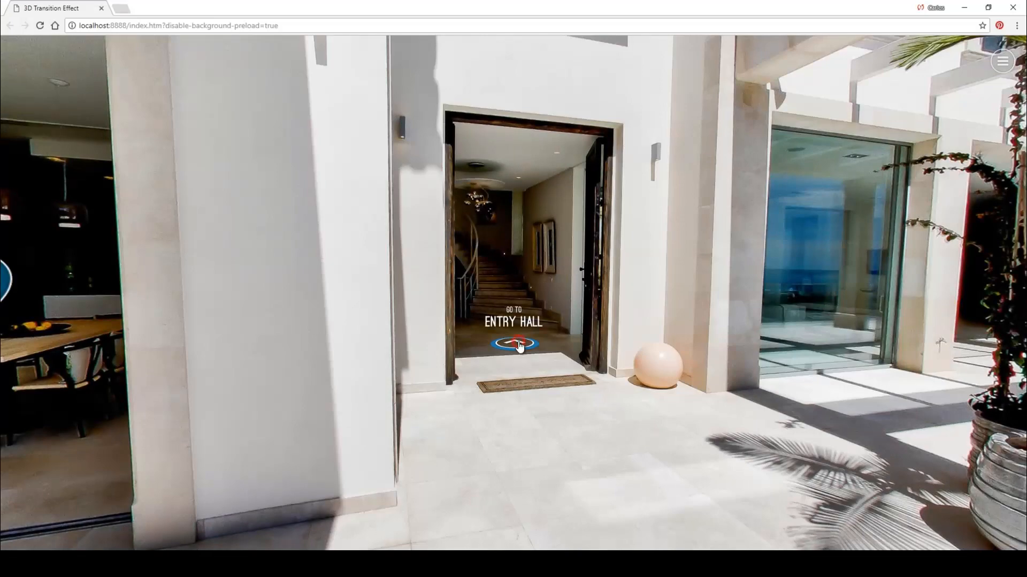
# - Go to Entry Hall, then Entry Hall View 2, then the view facing the open doors
pyautogui.click(514, 343)
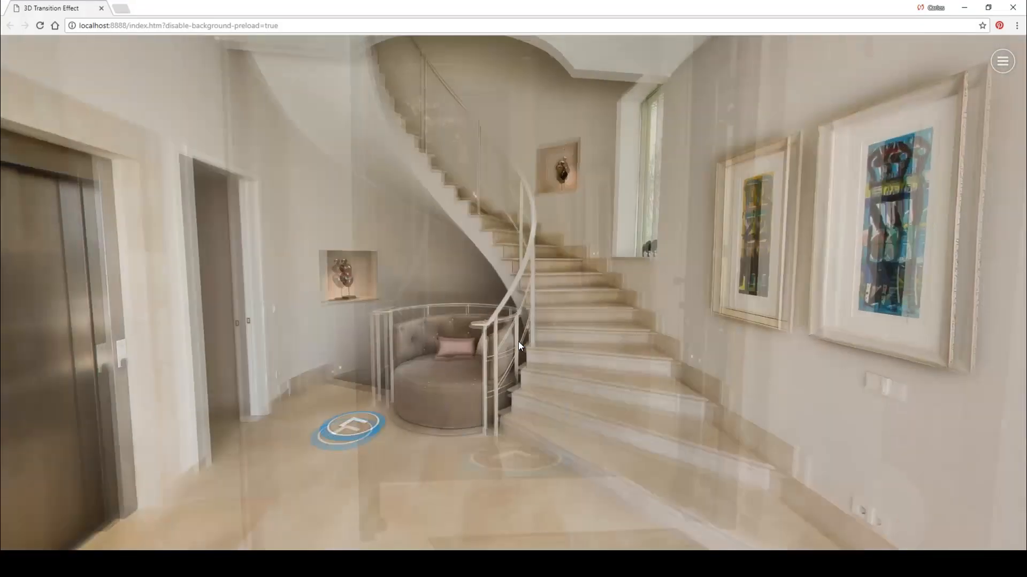
pyautogui.click(349, 428)
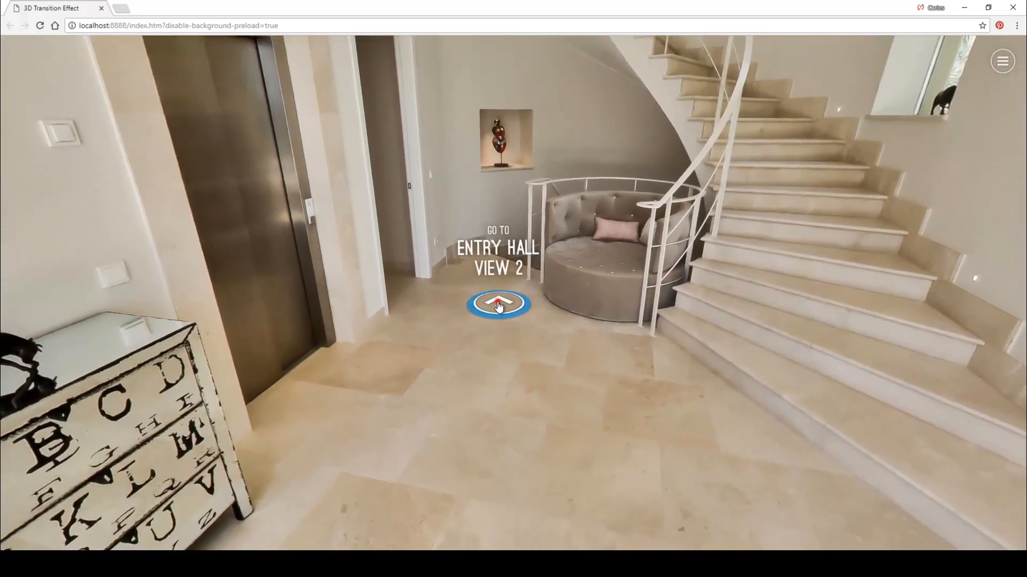
pyautogui.click(498, 303)
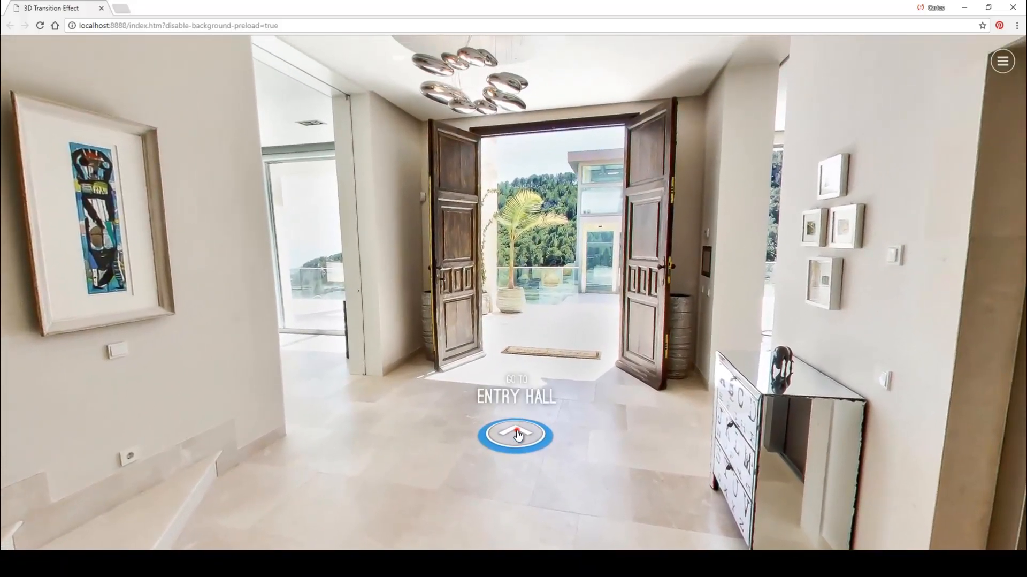
pyautogui.click(515, 435)
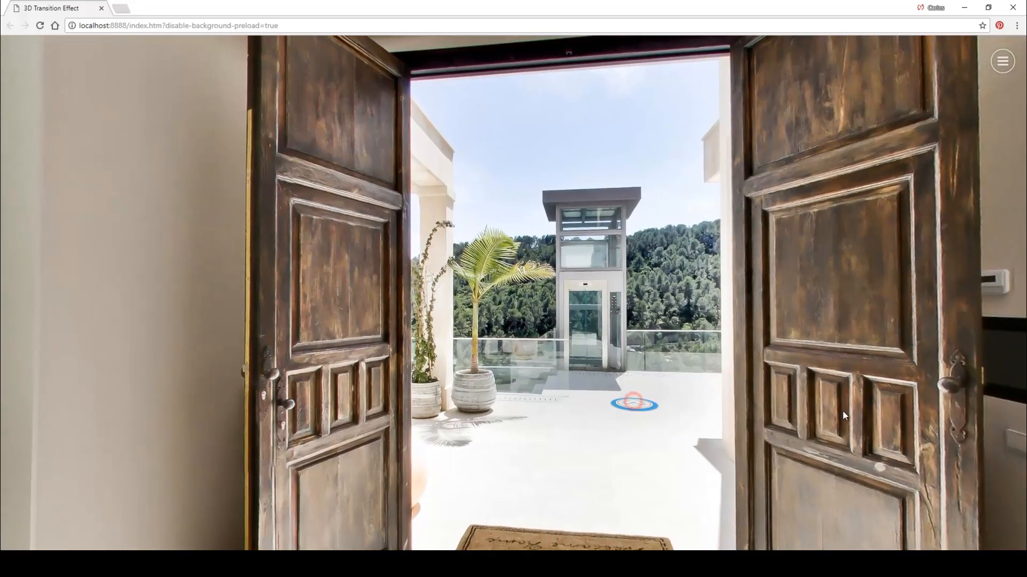
pyautogui.click(635, 403)
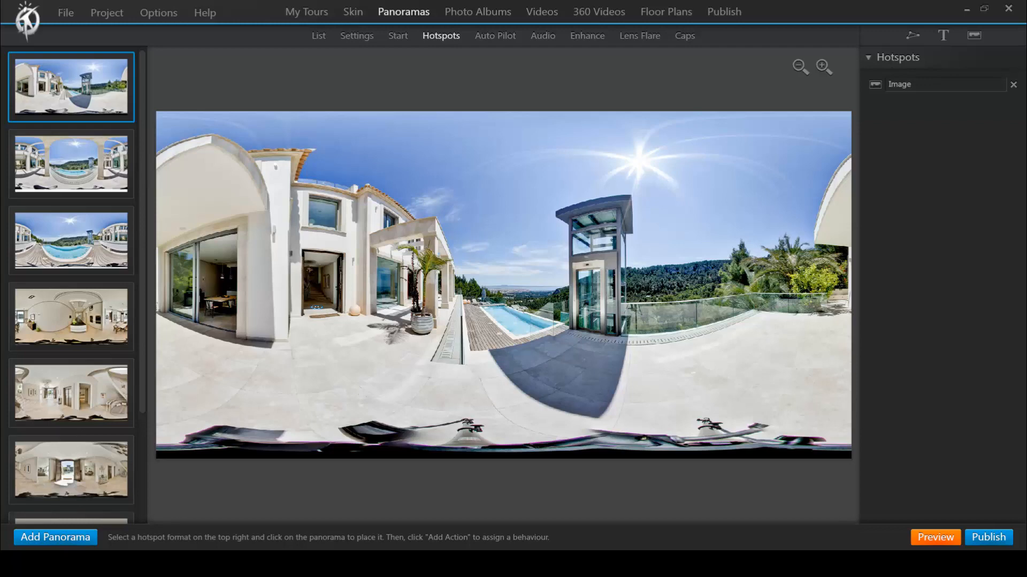
# - Check the entry hall's start view, then return to the exterior terrace panorama's hotspots
pyautogui.click(388, 39)
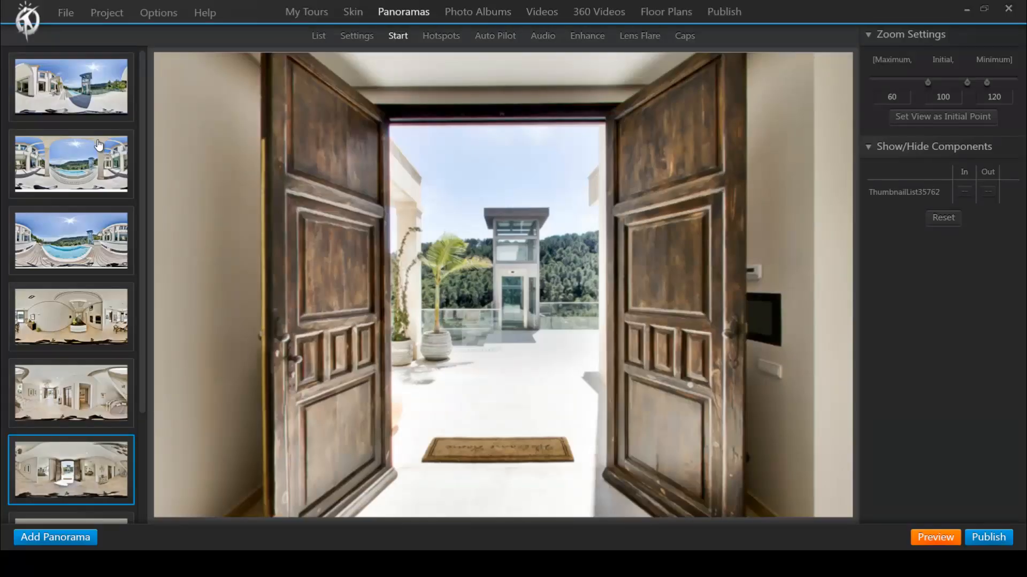
pyautogui.click(71, 87)
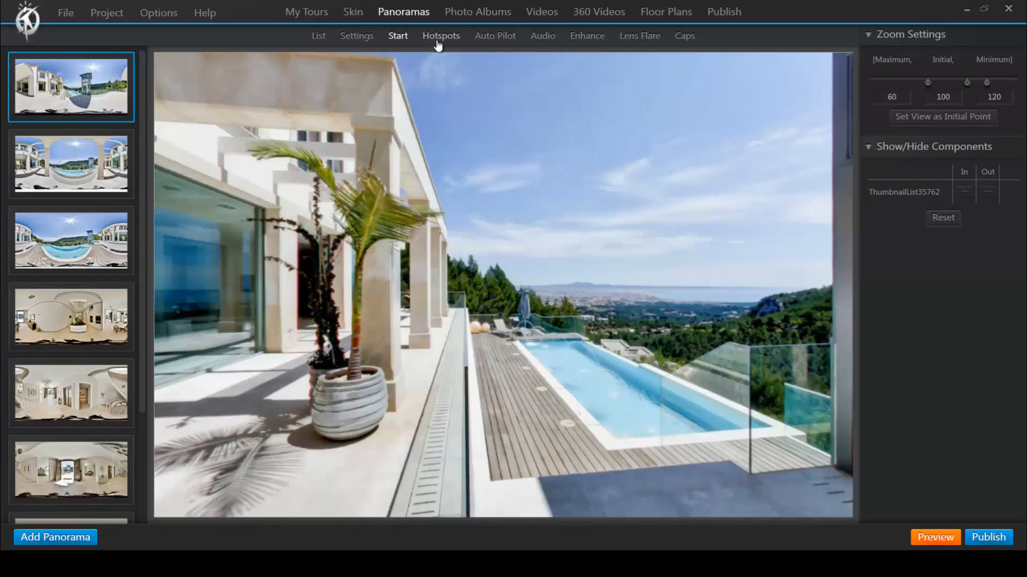
pyautogui.click(441, 36)
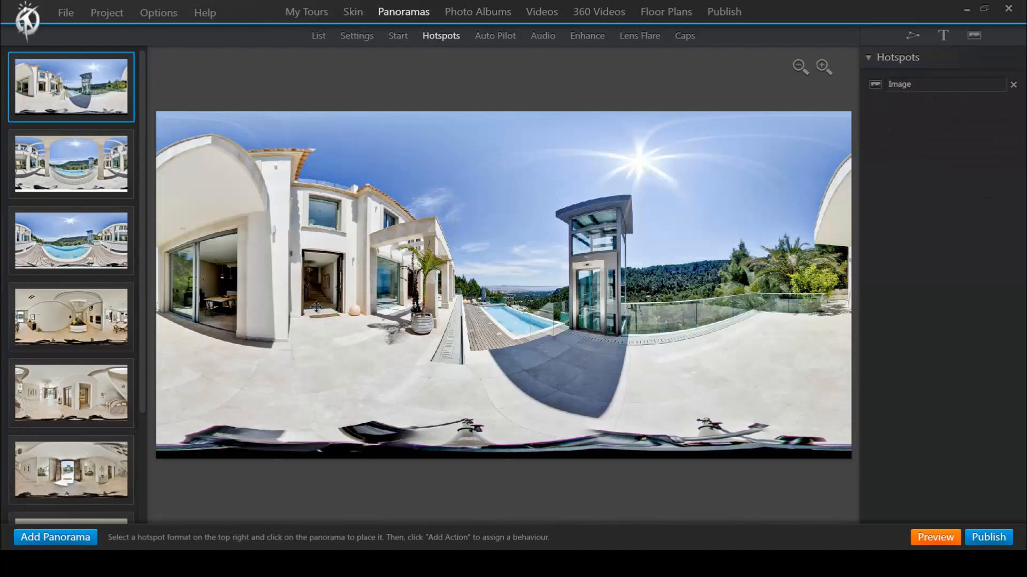
# - Add a doorway image hotspot opening the entry hall panorama, then preview the tour
pyautogui.click(315, 307)
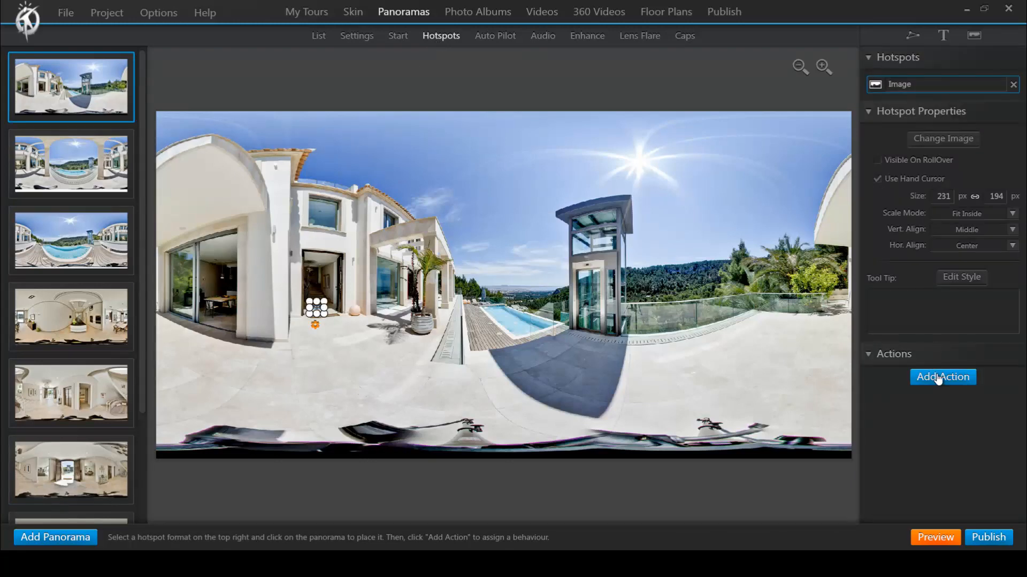
pyautogui.click(943, 377)
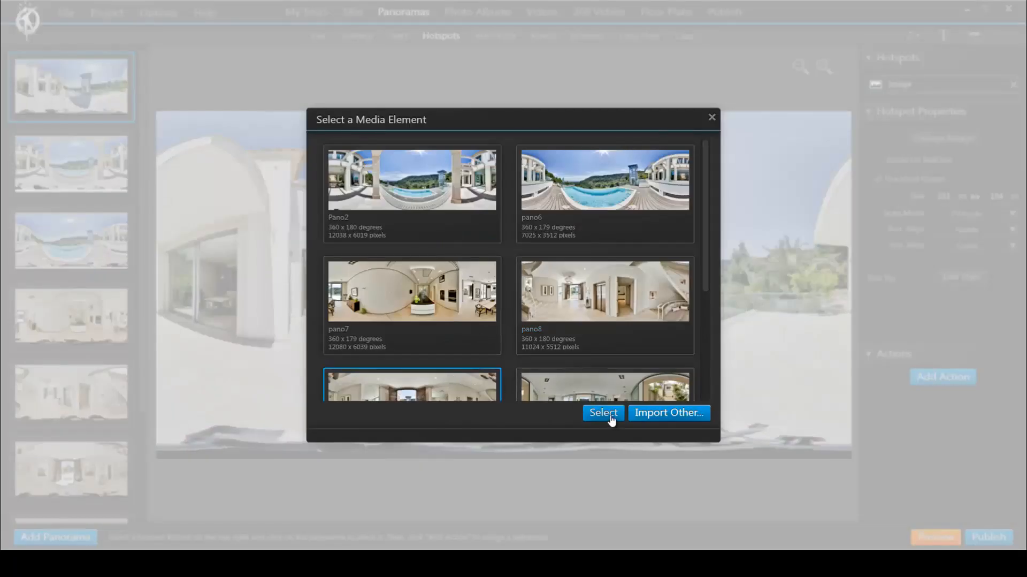
pyautogui.click(602, 413)
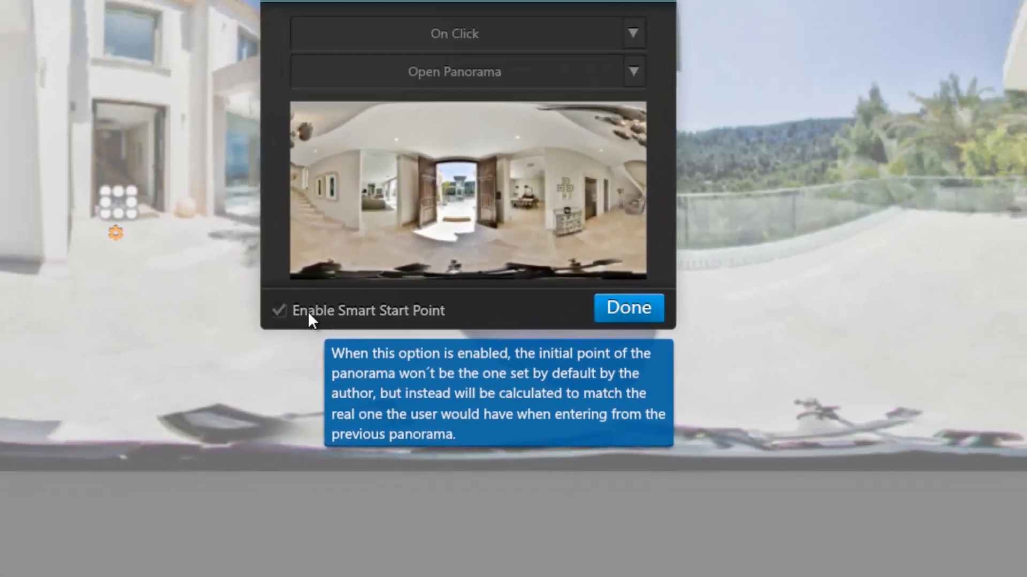
pyautogui.click(627, 307)
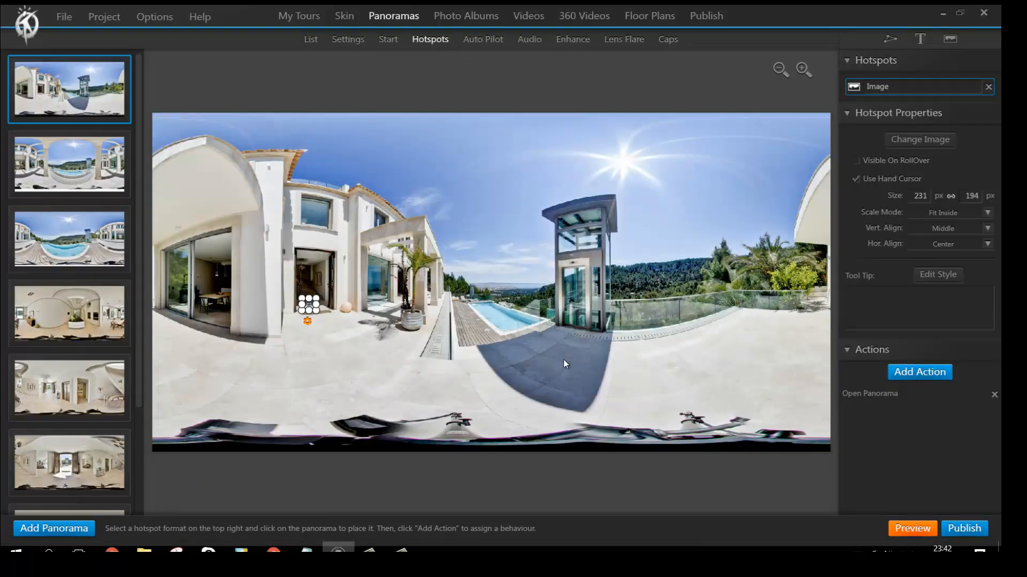
pyautogui.click(911, 528)
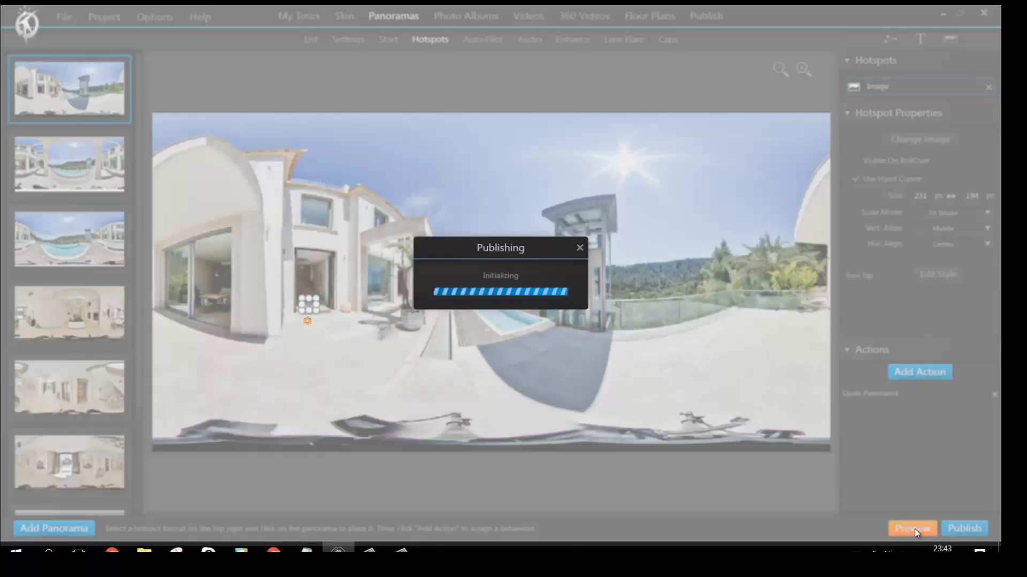
# - Test the new doorway hotspot's transition into the entry hall in the preview
pyautogui.click(912, 527)
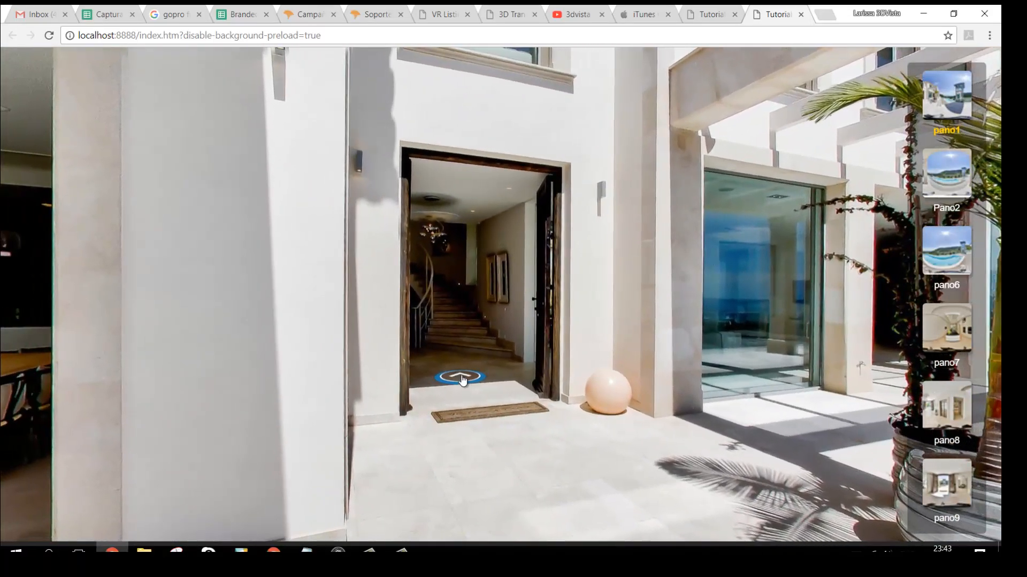
pyautogui.click(459, 376)
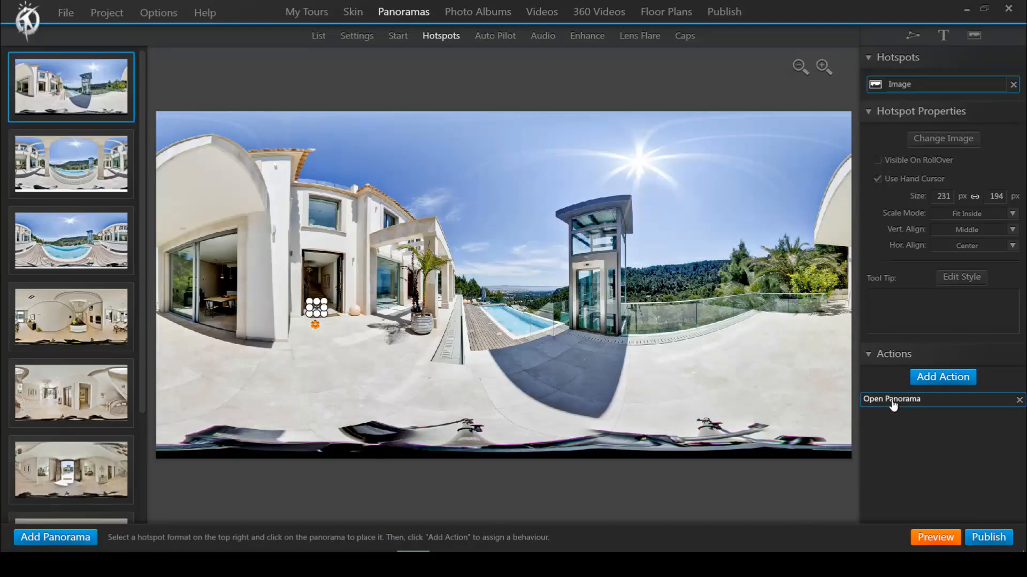
# - Toggle smart start point, then place an HS_02 ring hotspot at the doorway
pyautogui.click(892, 399)
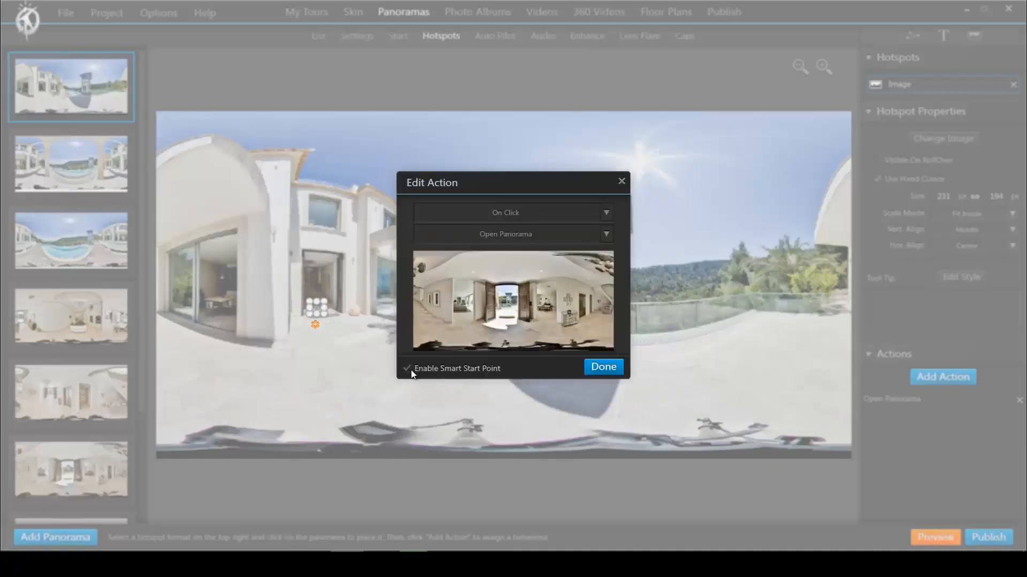
pyautogui.click(602, 366)
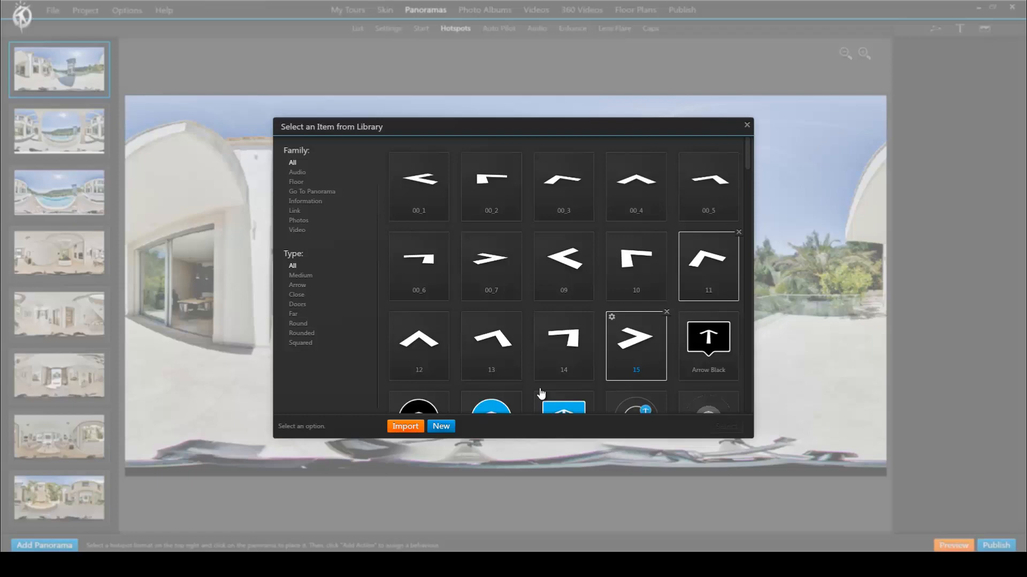
pyautogui.click(405, 425)
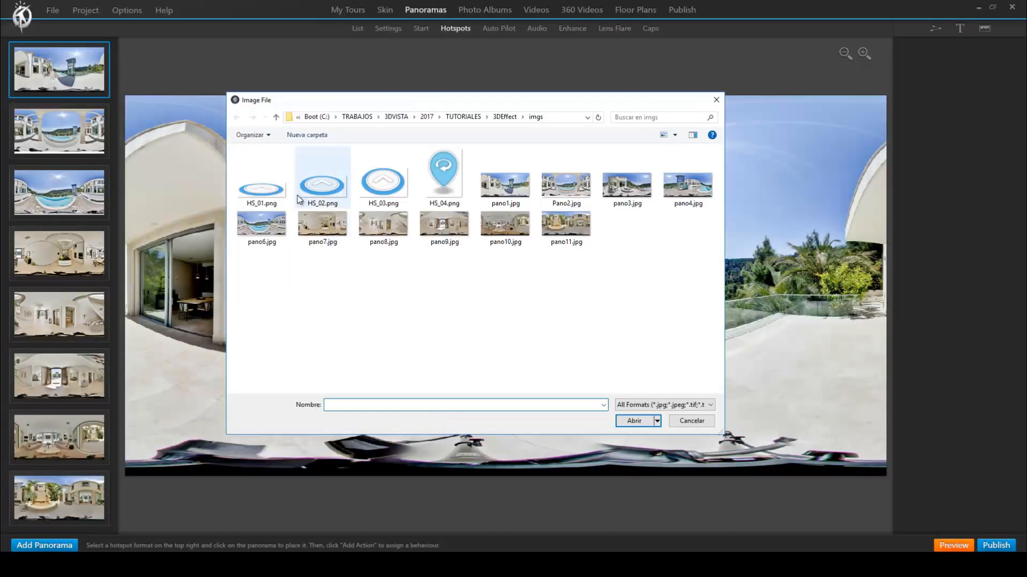
pyautogui.click(691, 420)
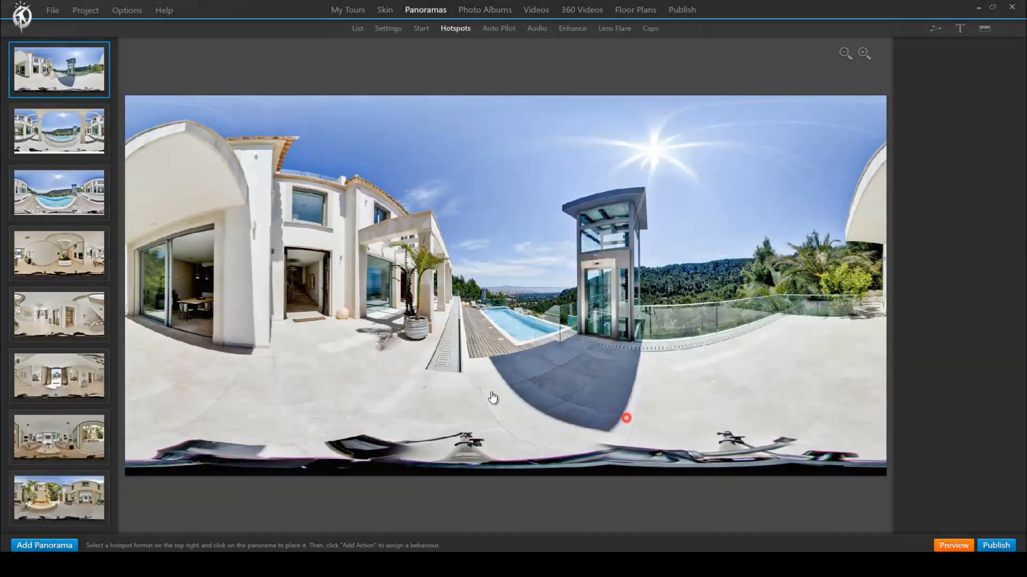
pyautogui.click(321, 304)
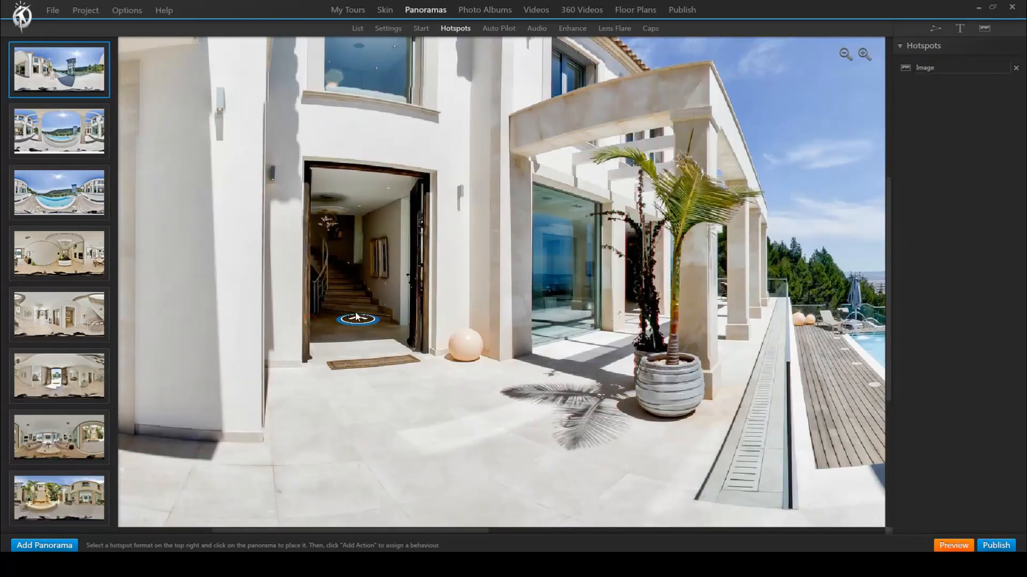
pyautogui.click(356, 320)
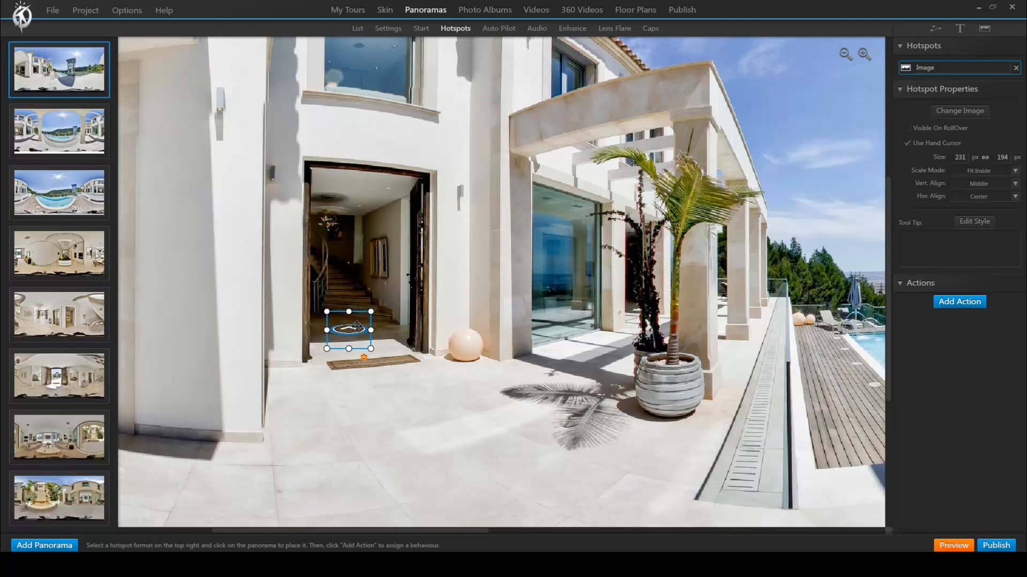
# - Make the ring hotspot open pano9 with smart start point disabled
pyautogui.click(958, 301)
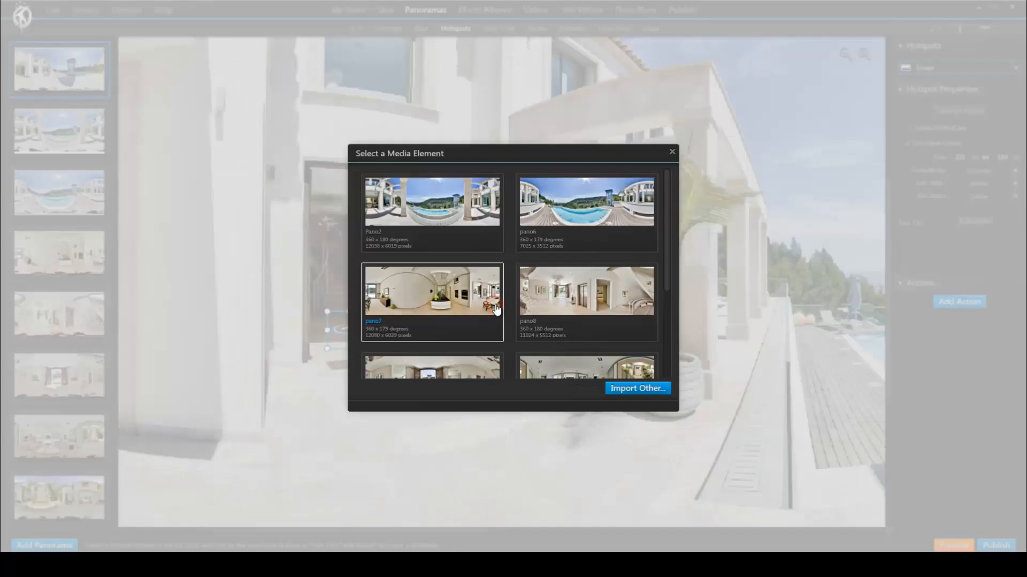
pyautogui.scroll(-3)
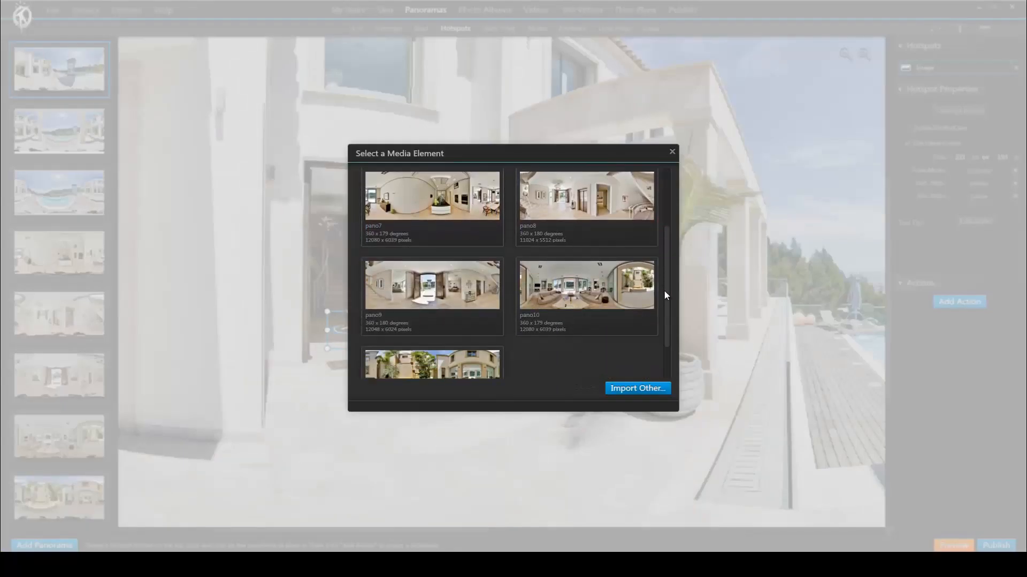
pyautogui.click(432, 283)
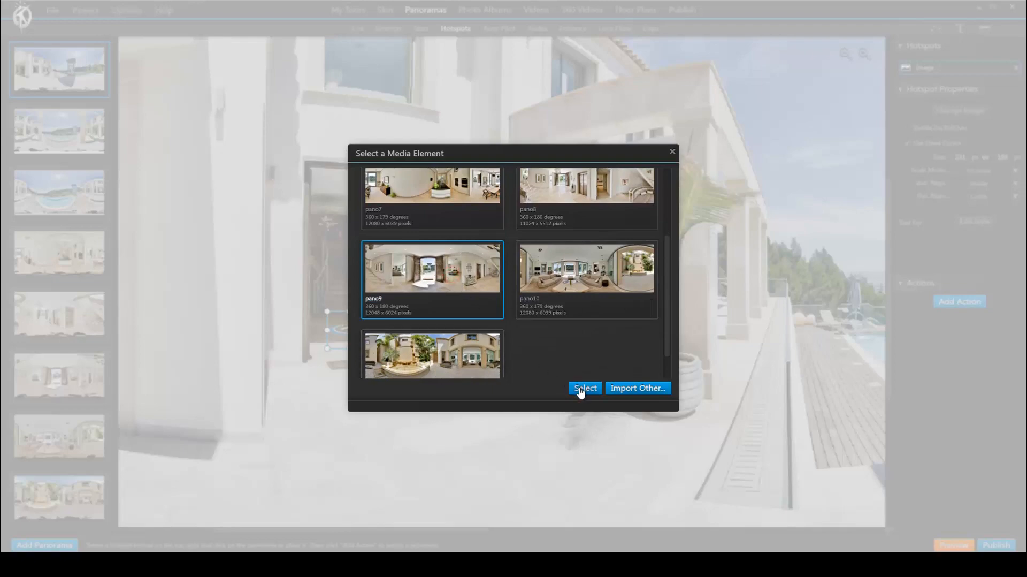
pyautogui.click(584, 387)
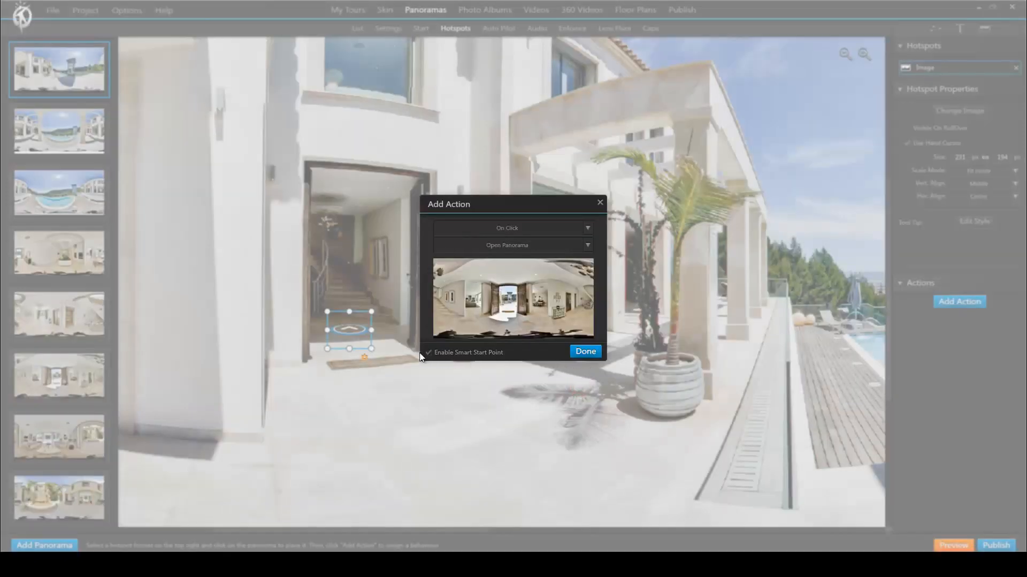
pyautogui.click(429, 352)
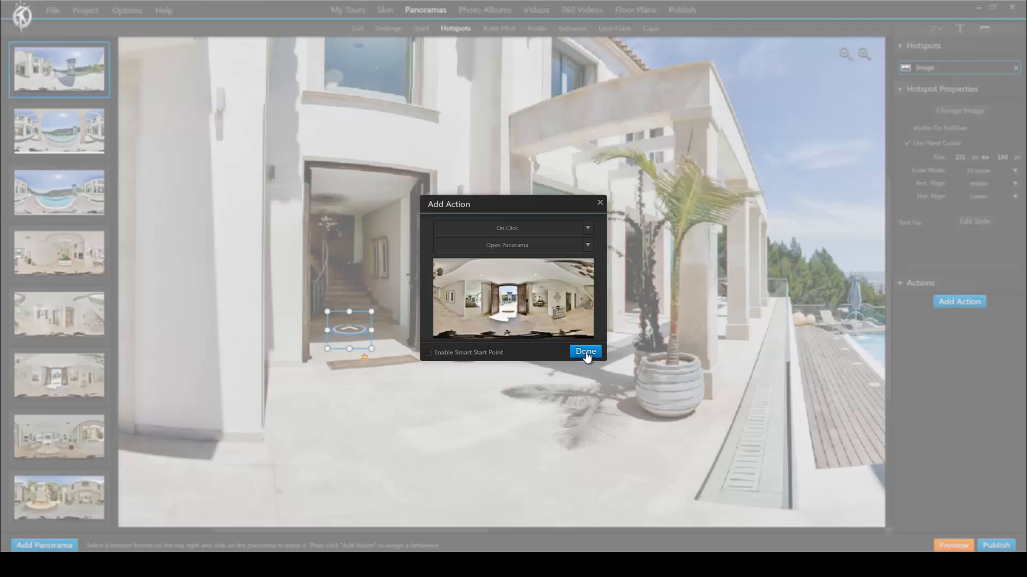
pyautogui.click(583, 352)
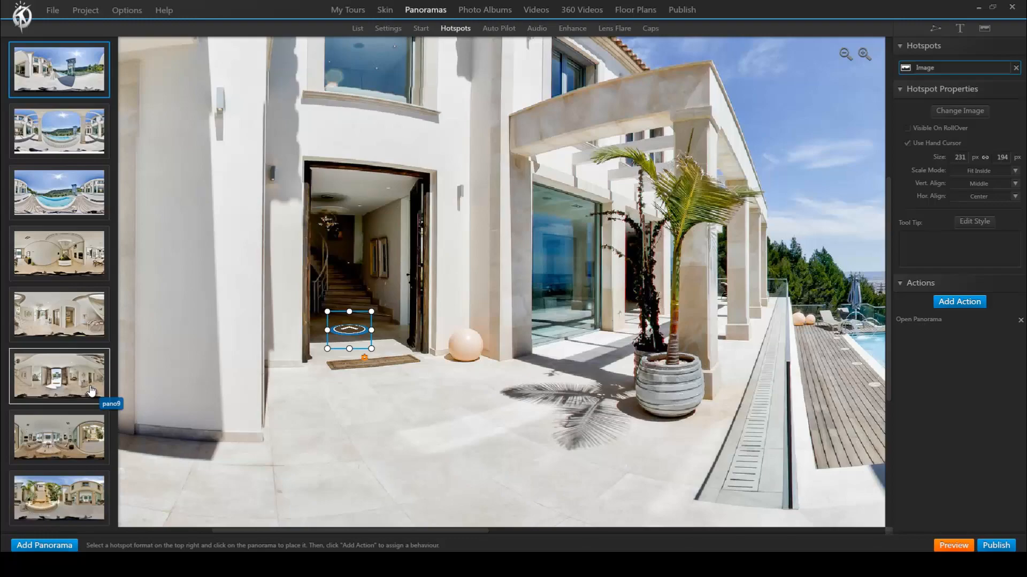
pyautogui.click(58, 376)
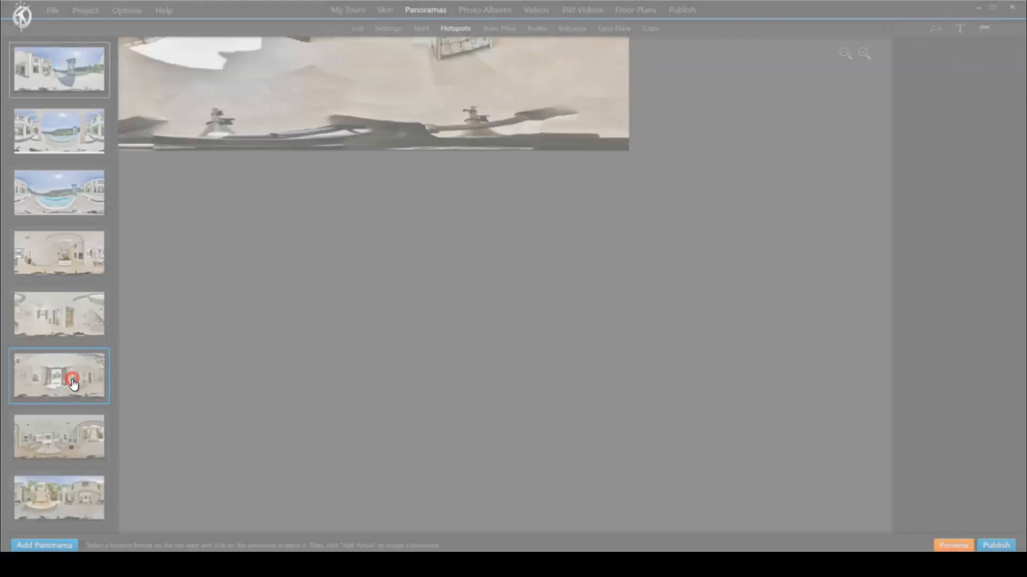
# - Import the HS_01.png hotspot graphic from the hotspot image library
pyautogui.click(59, 376)
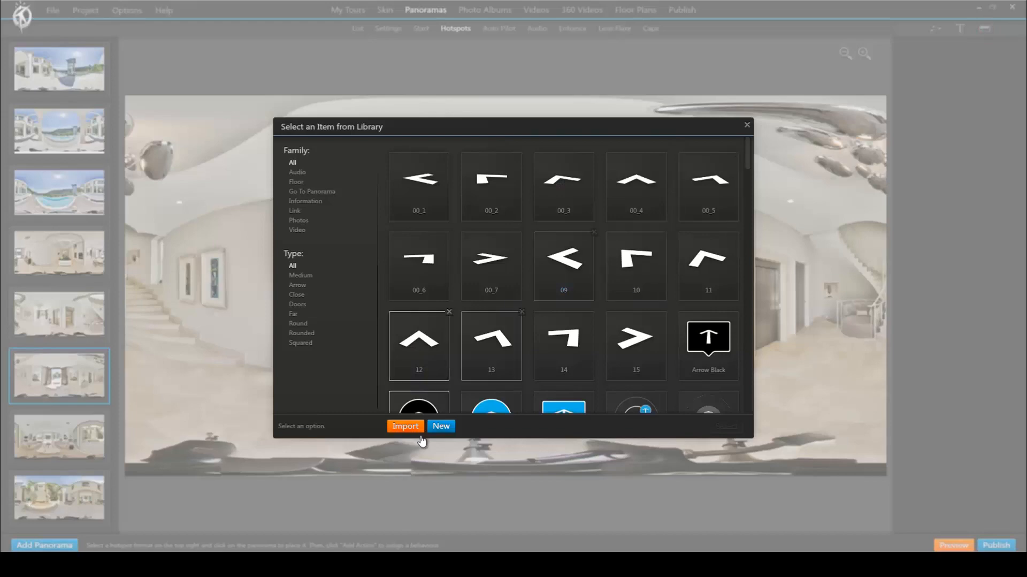
pyautogui.click(405, 426)
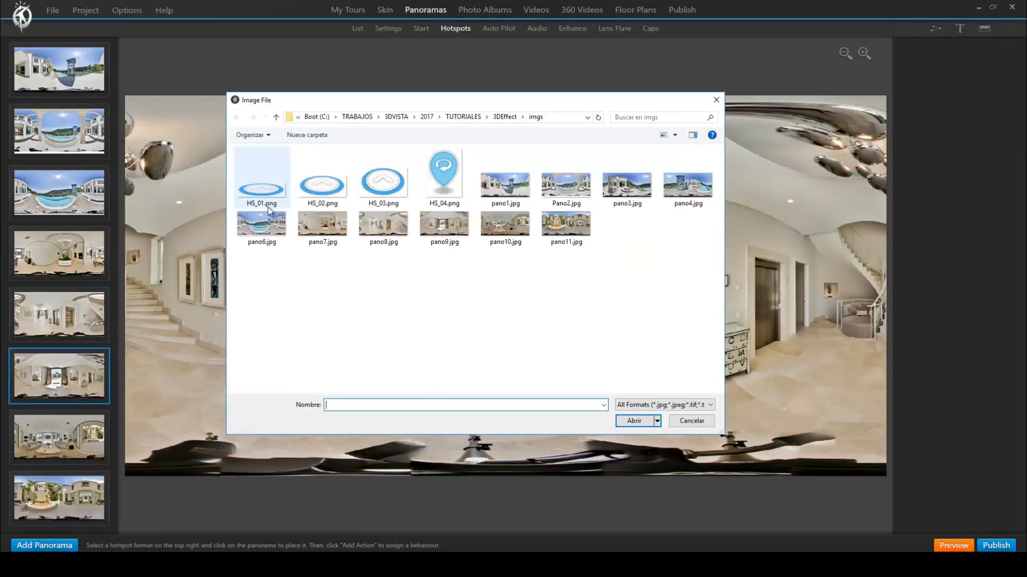
pyautogui.click(634, 420)
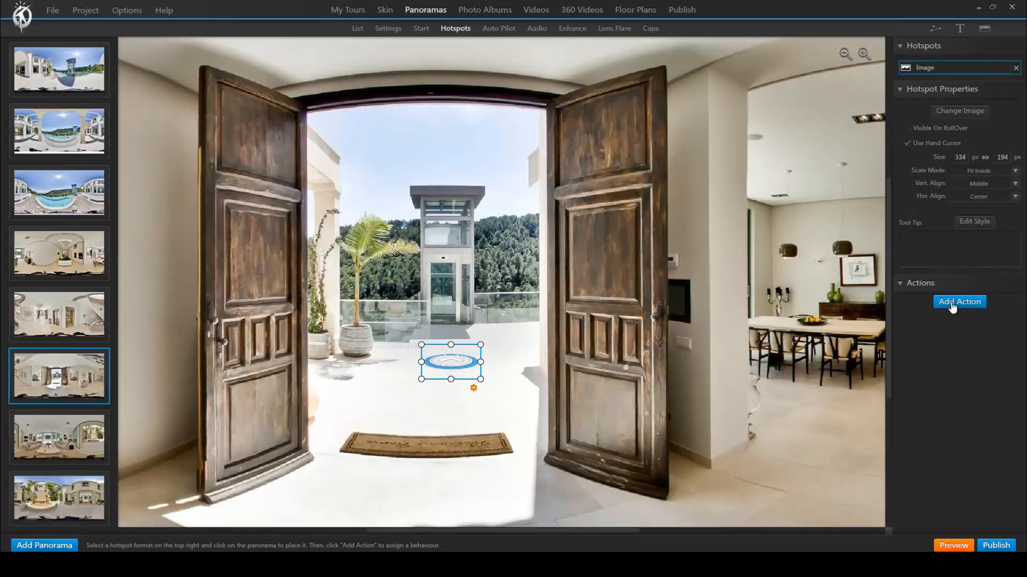
# - Give the terrace hotspot an Open Panorama action to pano1, then preview the tour
pyautogui.click(958, 302)
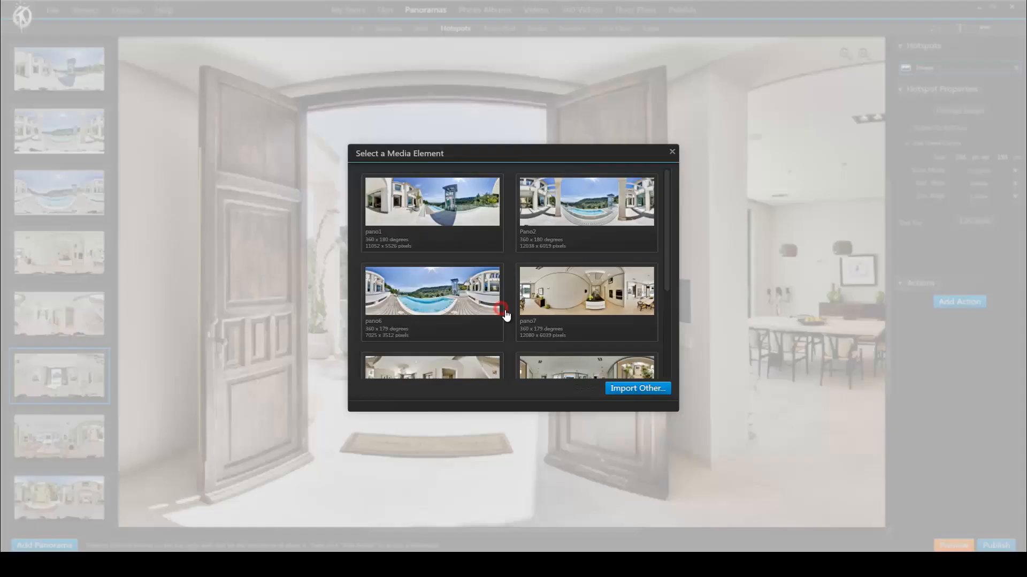
pyautogui.click(432, 201)
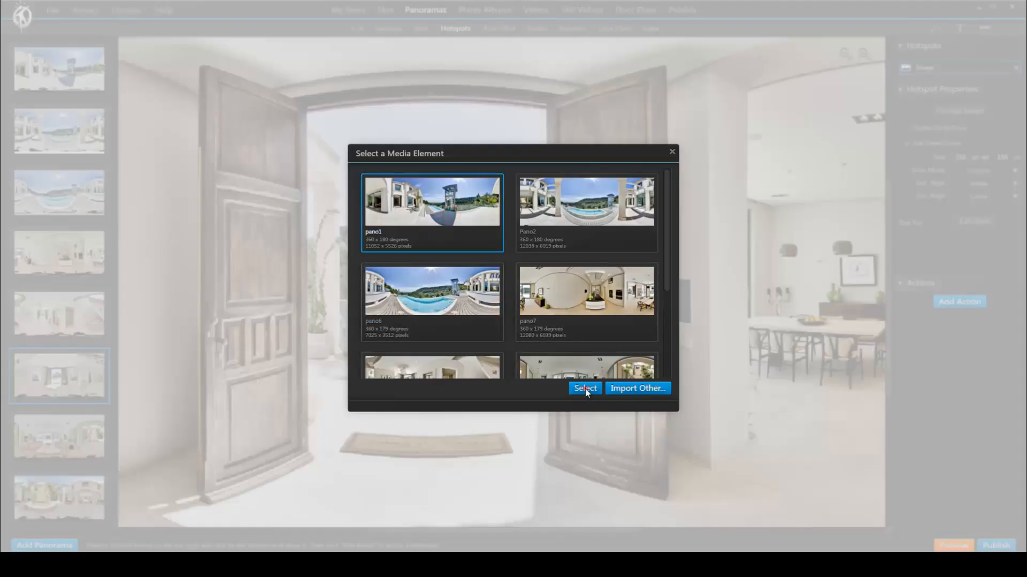
pyautogui.click(585, 388)
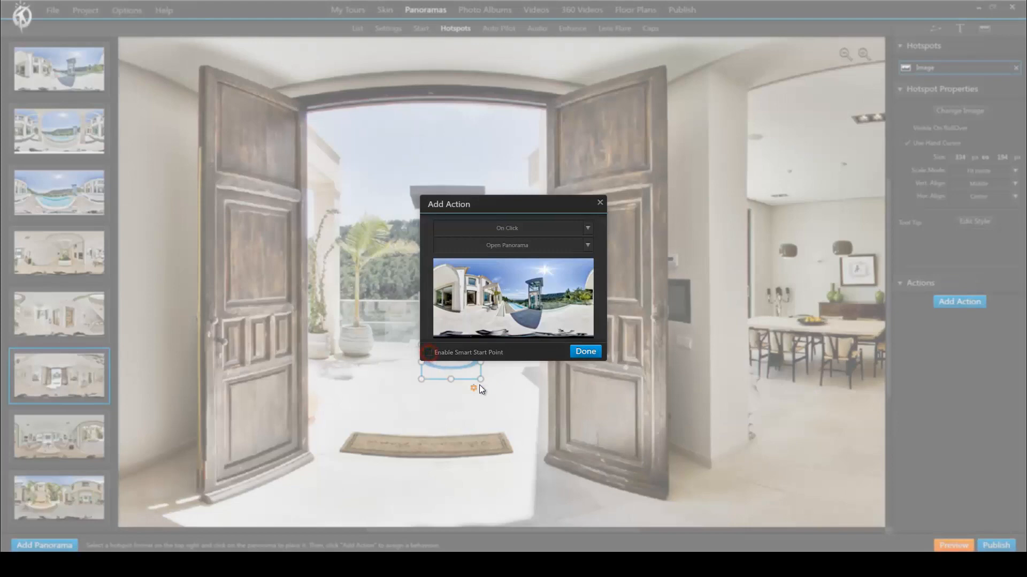
pyautogui.click(584, 351)
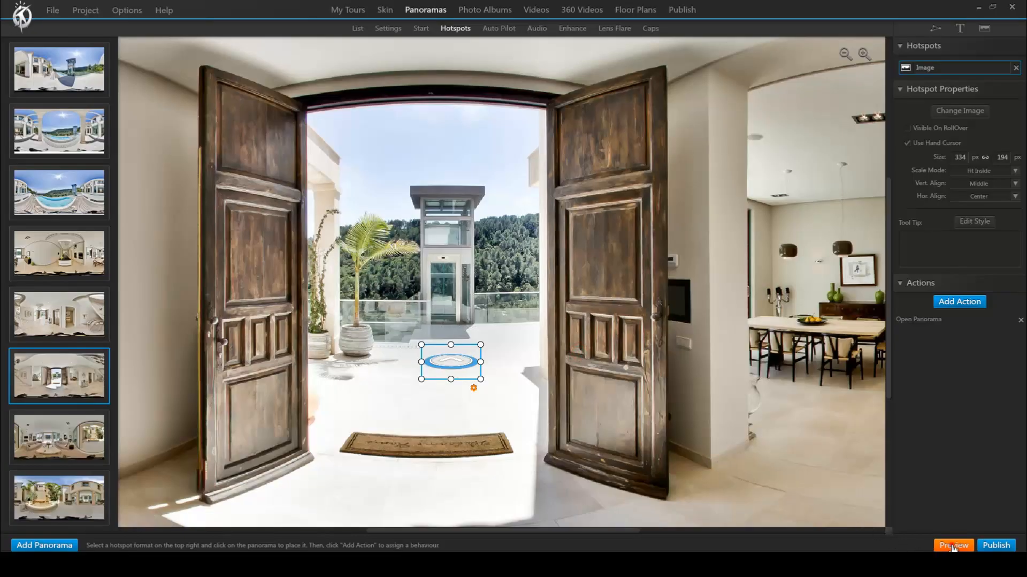
pyautogui.click(952, 544)
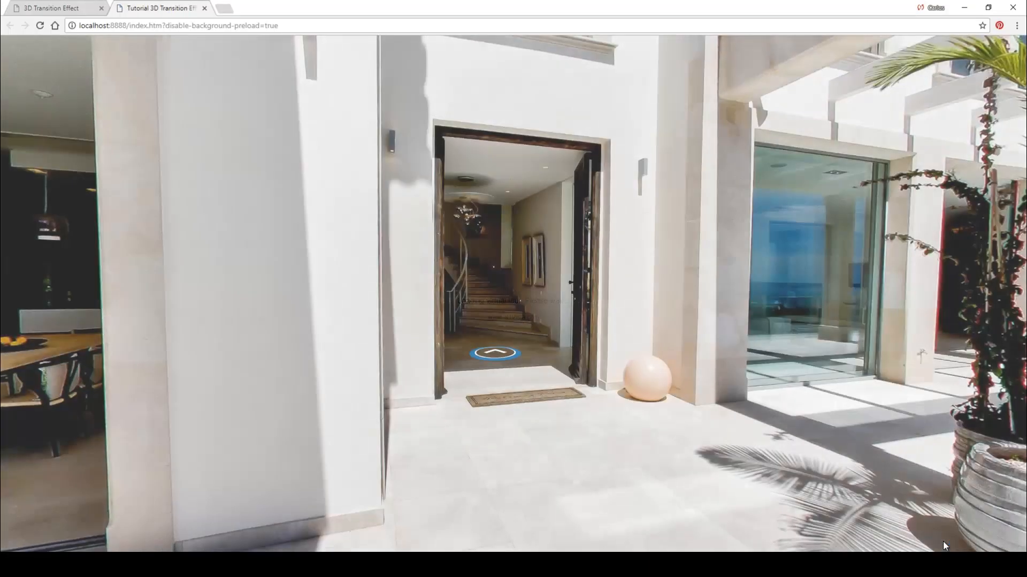
# - Click the doorway hotspot into the entrance hall, then return to the 3DVista editor
pyautogui.click(494, 353)
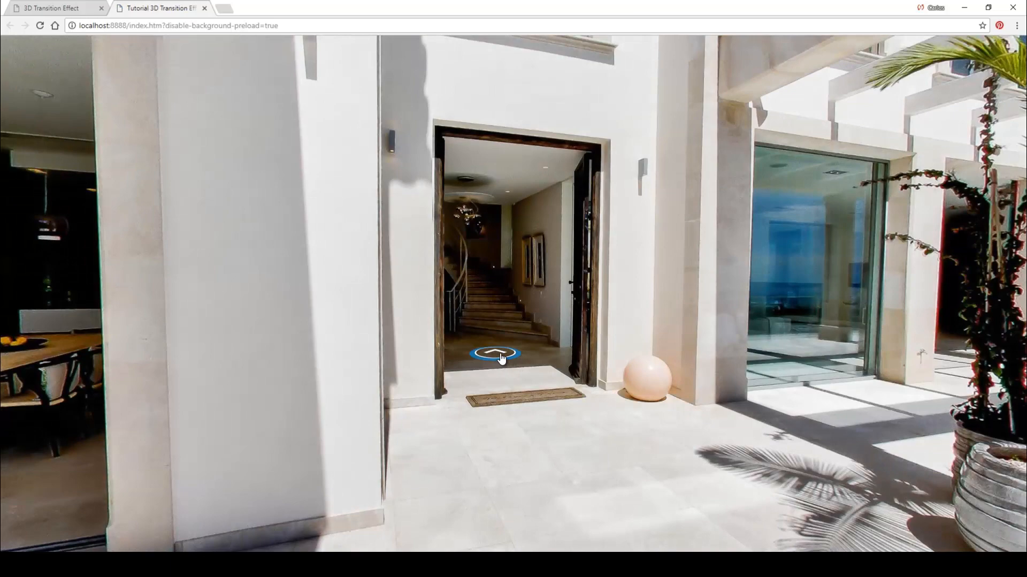
pyautogui.click(494, 353)
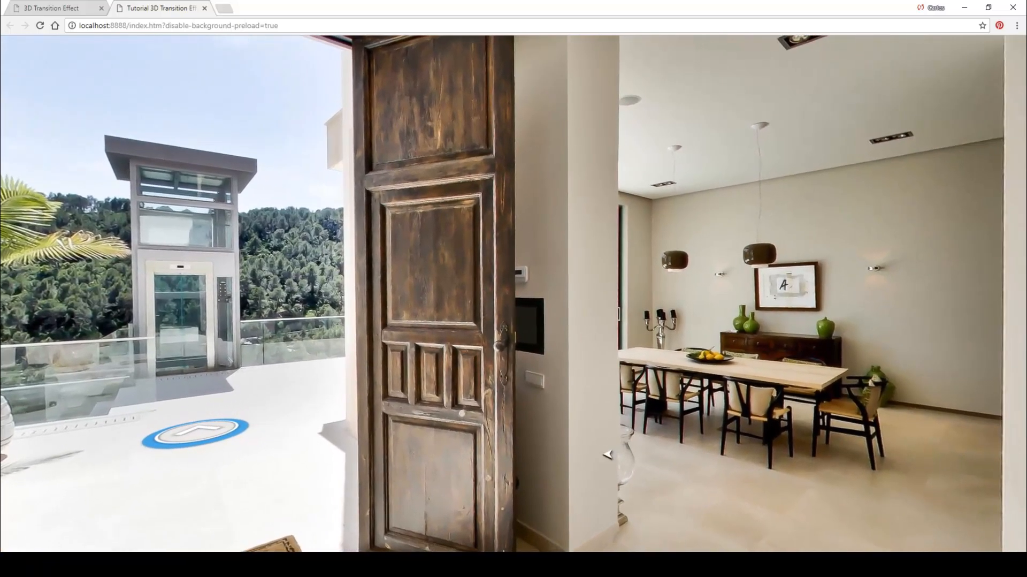
pyautogui.click(191, 440)
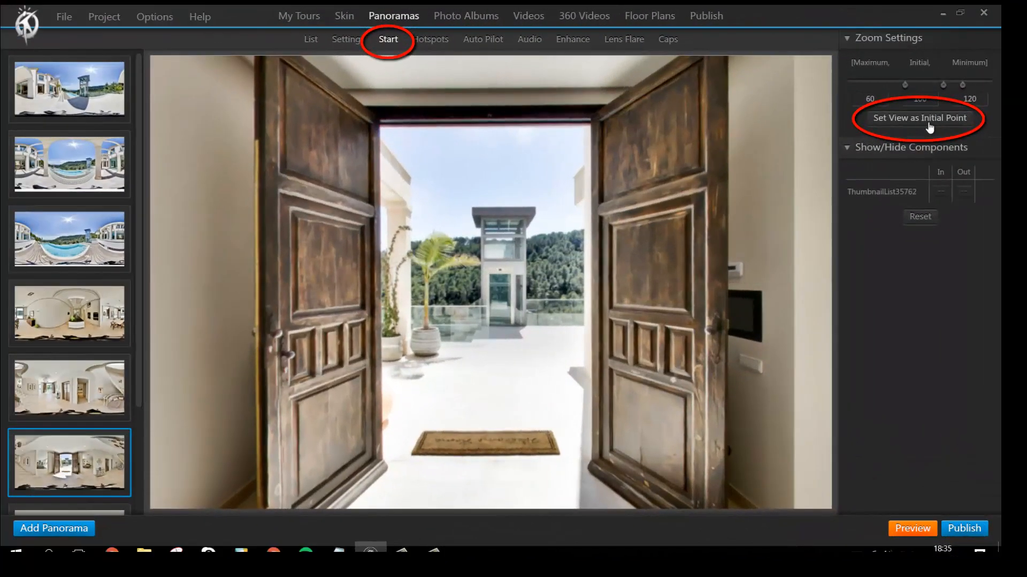
# - Set the view facing out the open doors as pano9's initial point
pyautogui.click(911, 528)
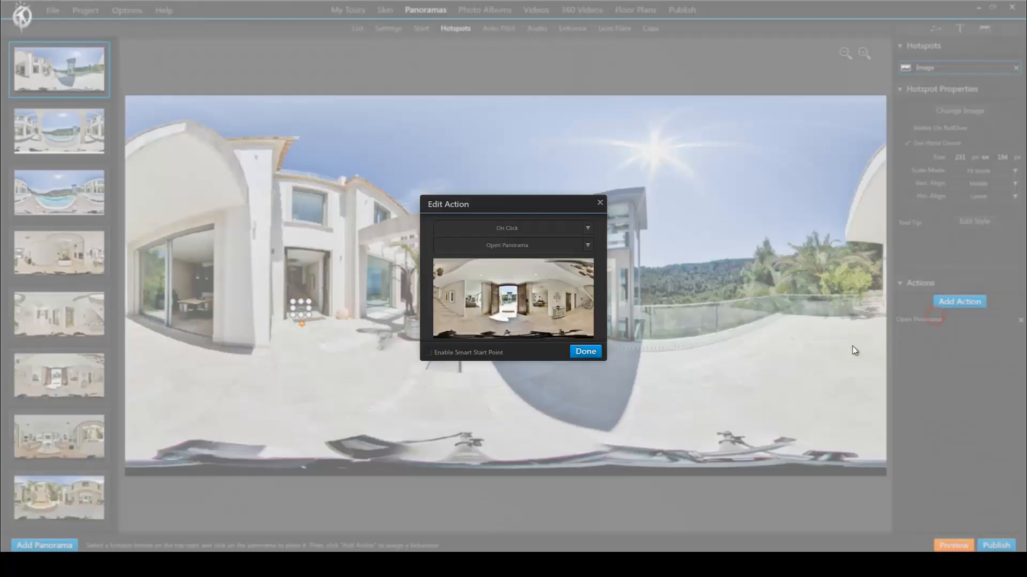
# - Enable smart start point on the pano1 and pano9 hotspot actions, then preview
pyautogui.click(429, 352)
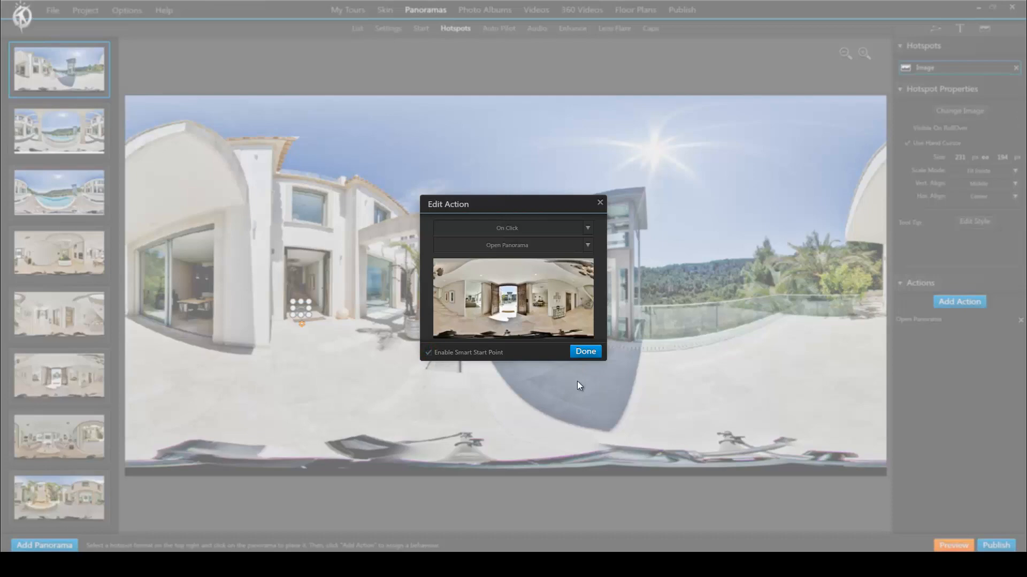
pyautogui.click(585, 351)
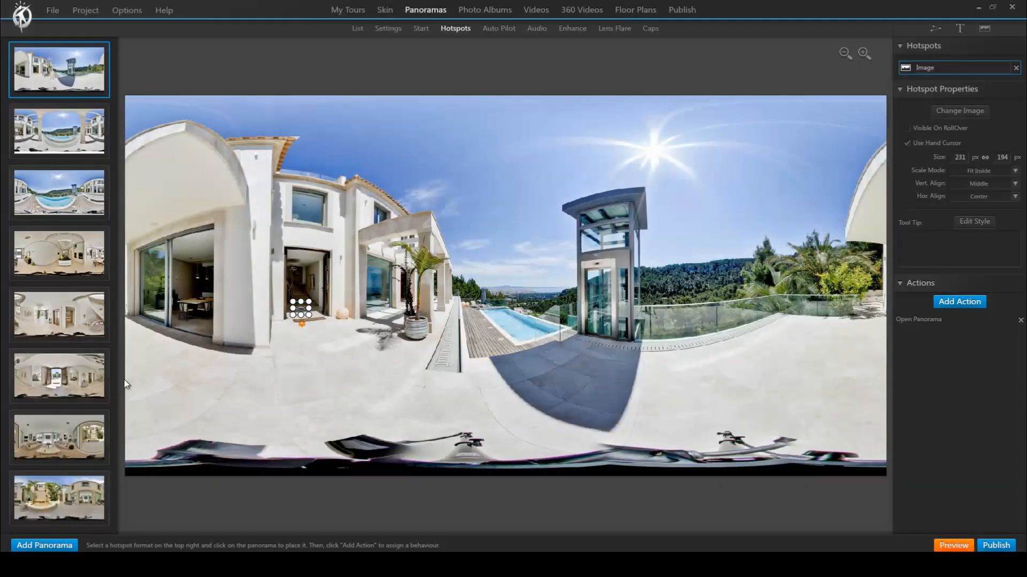
pyautogui.click(59, 376)
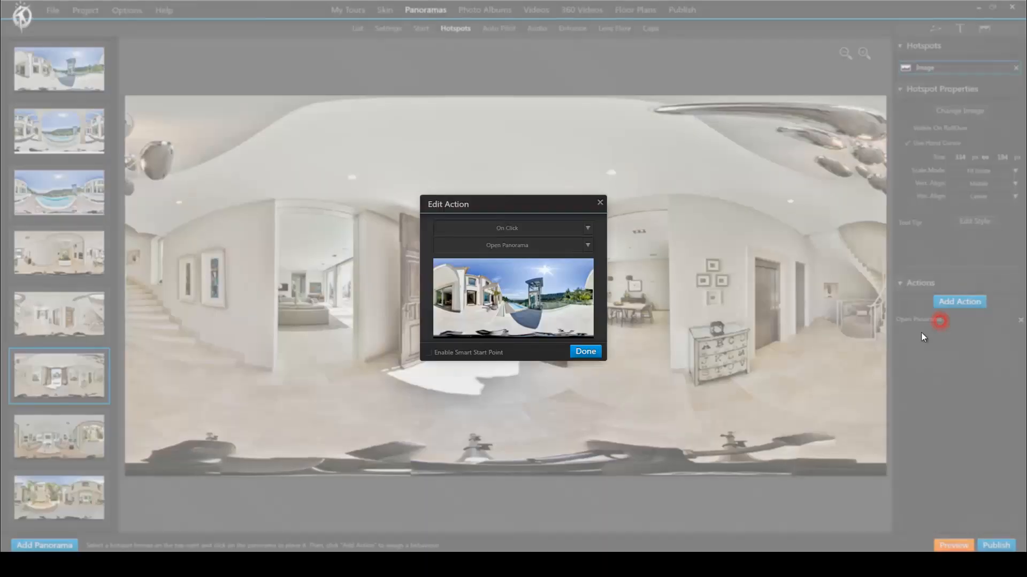
pyautogui.click(429, 353)
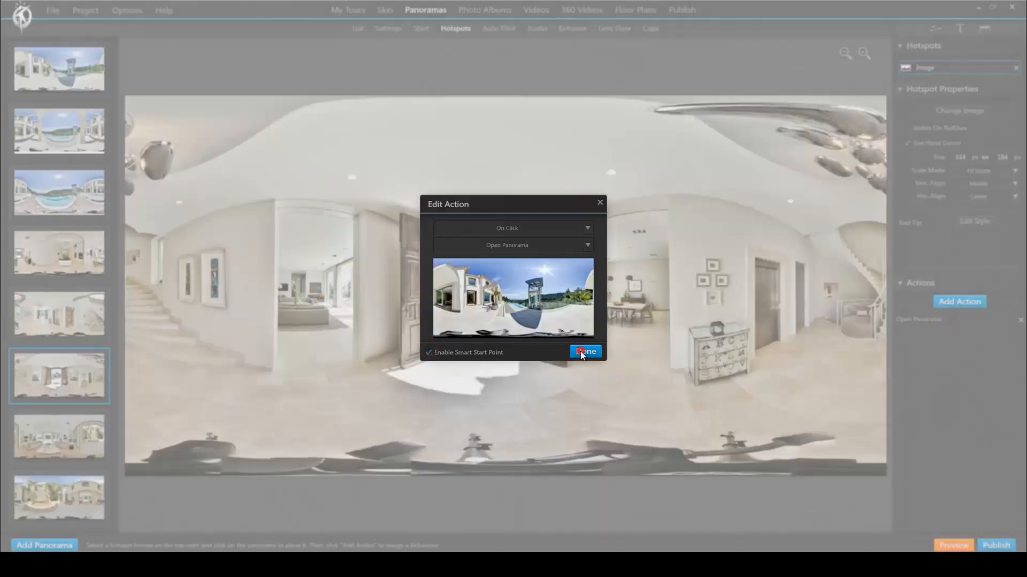
pyautogui.click(584, 351)
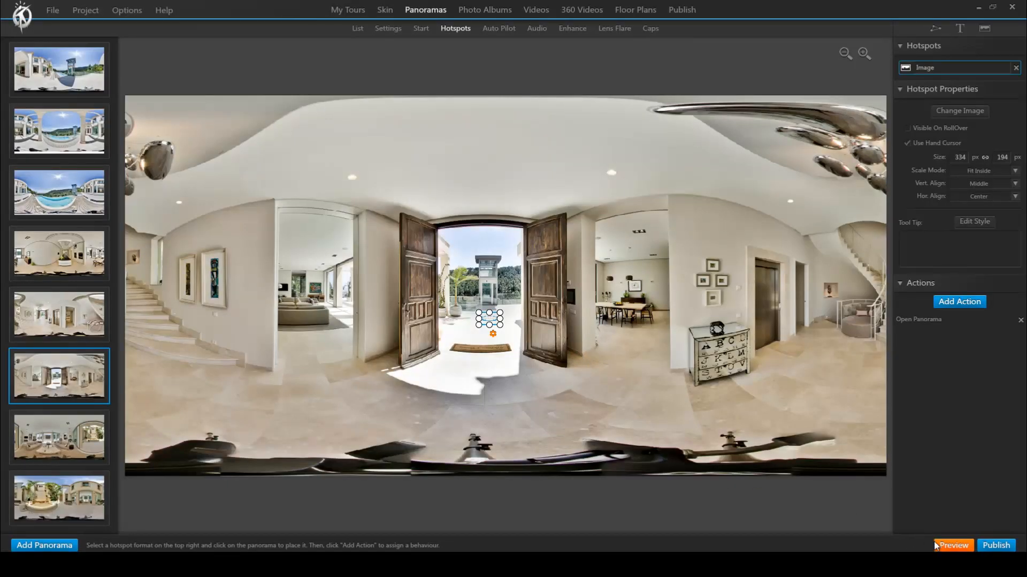
pyautogui.click(953, 545)
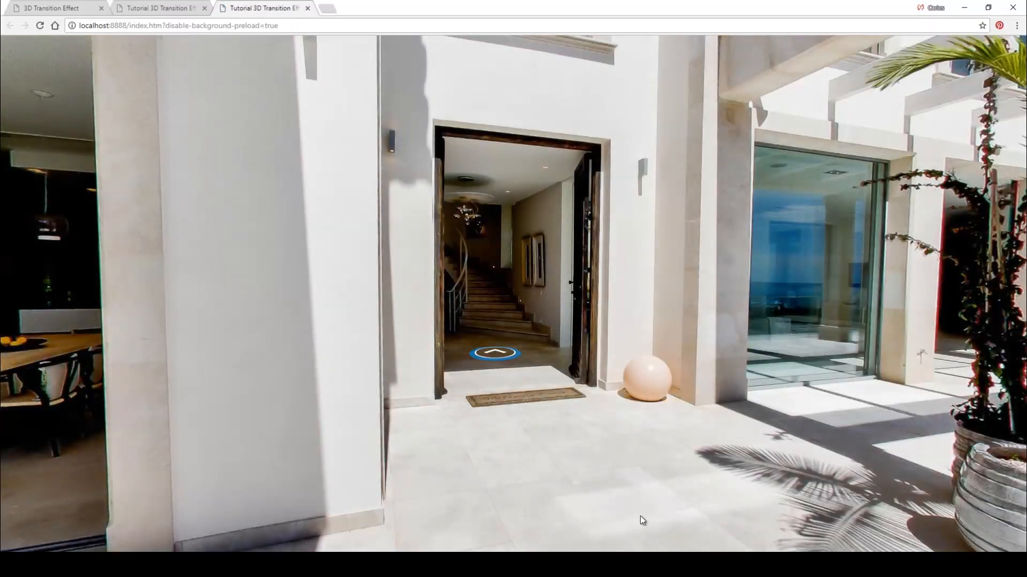
# - Walk through the doorway hotspots into the entrance hall and back to the terrace, twice
pyautogui.click(494, 353)
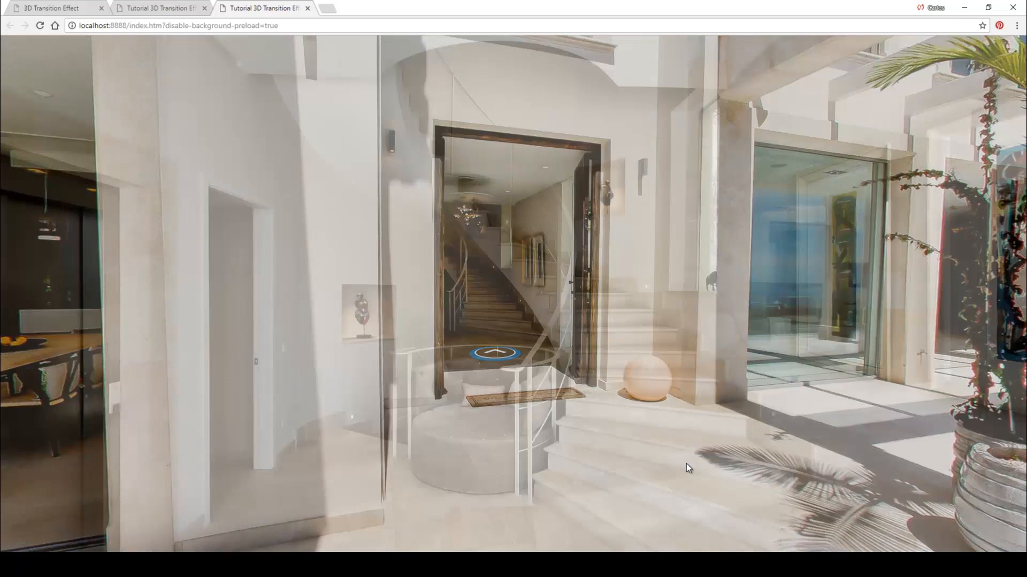
pyautogui.click(495, 352)
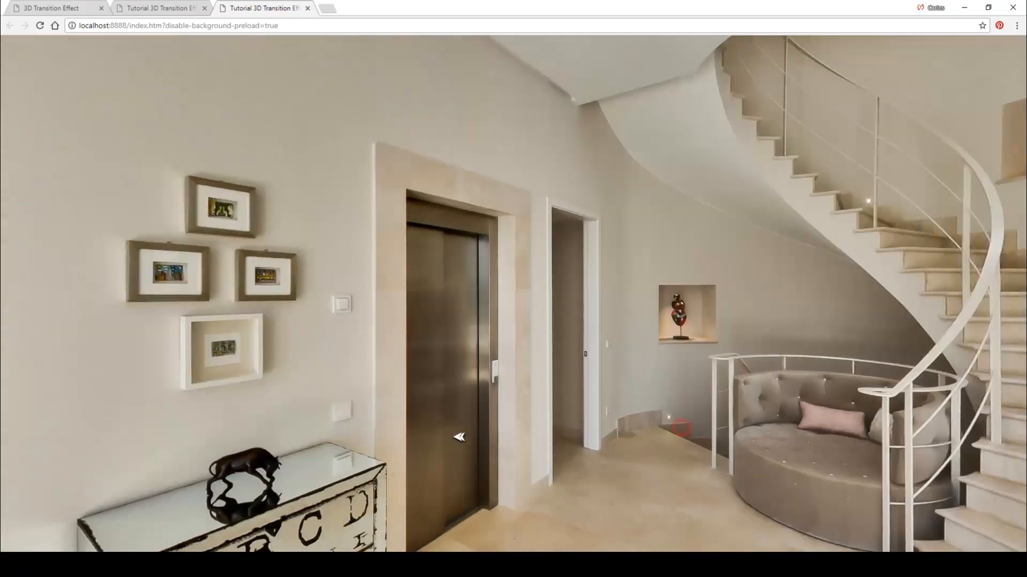
pyautogui.click(680, 427)
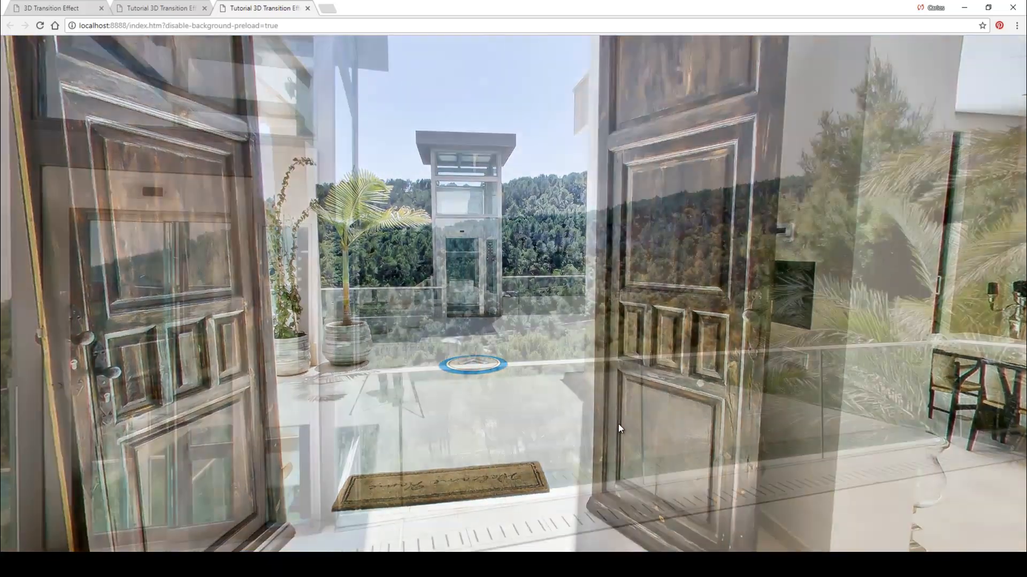
pyautogui.click(473, 364)
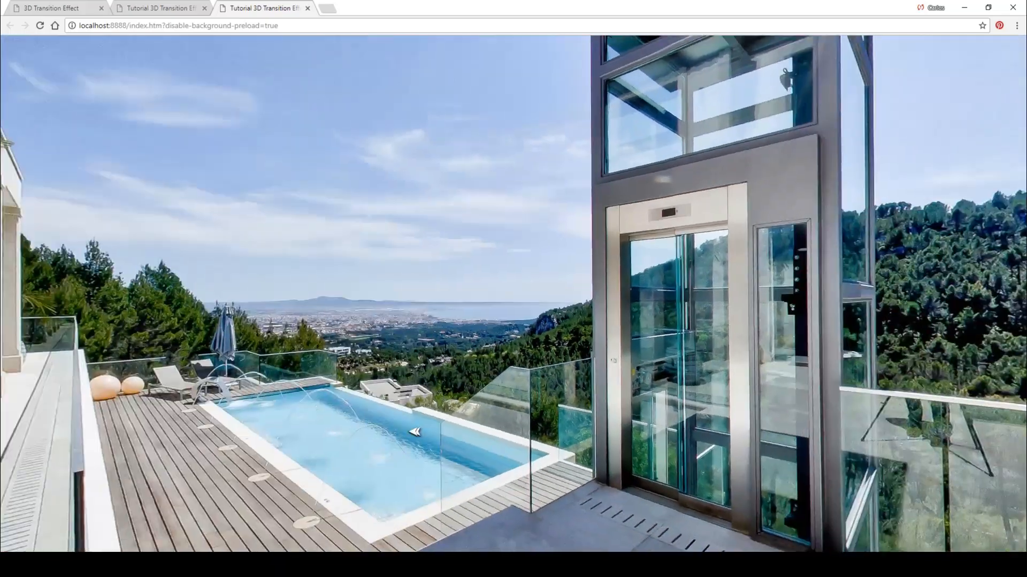
pyautogui.click(415, 431)
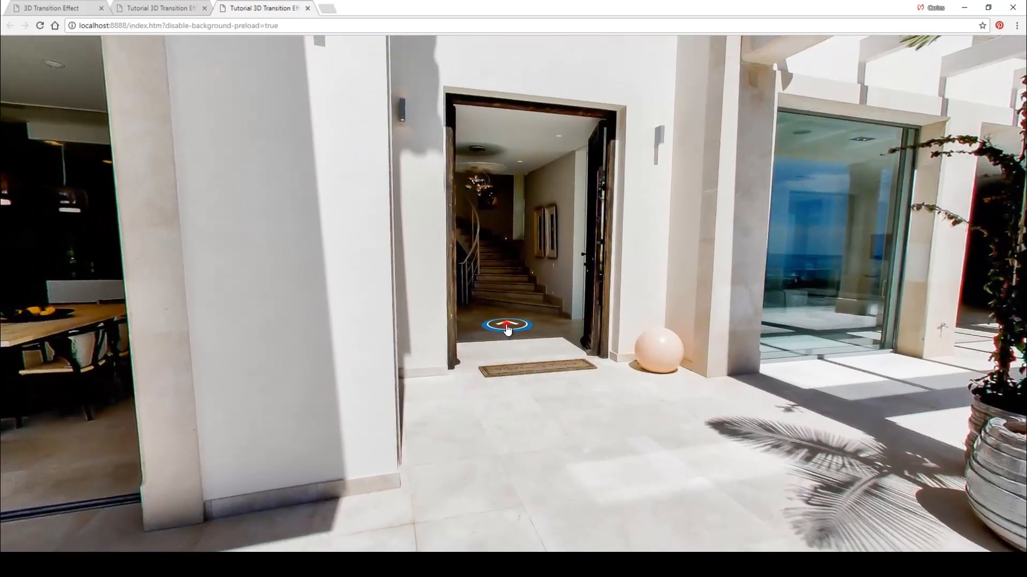
pyautogui.click(506, 326)
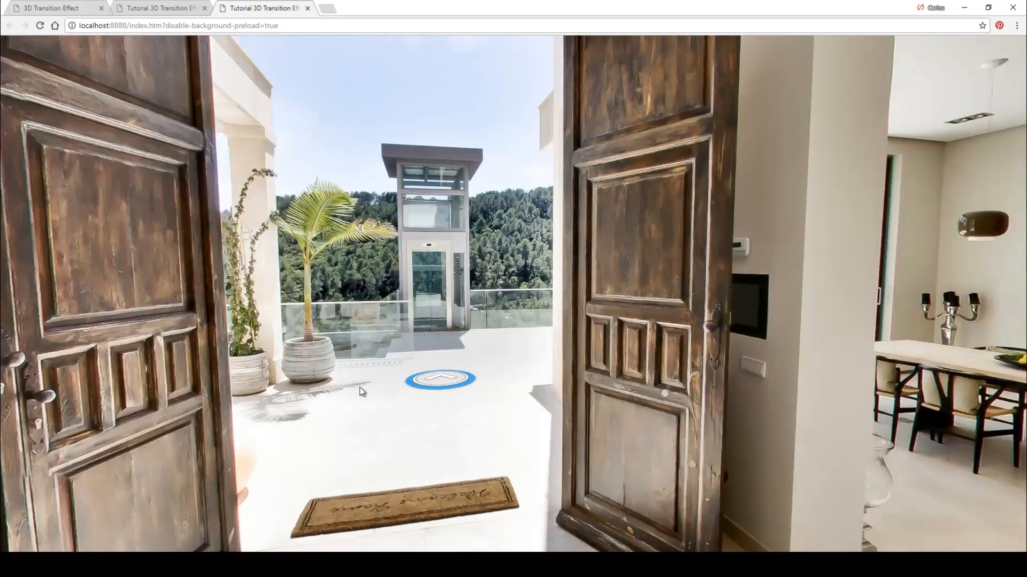
pyautogui.click(440, 379)
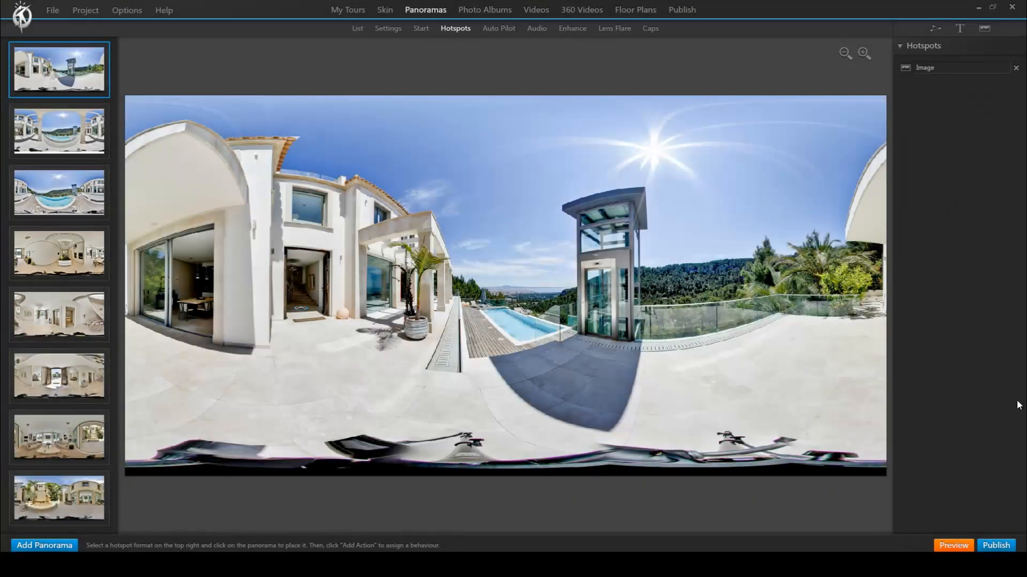
# - Open the Publish settings with Enable 3D Transition on and launch a browser preview
pyautogui.click(683, 9)
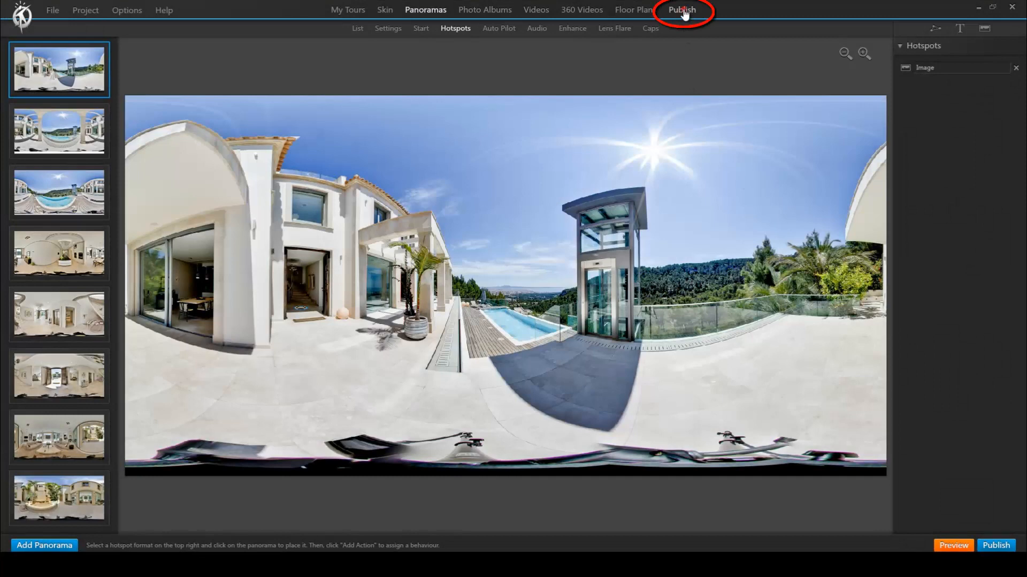
pyautogui.click(681, 9)
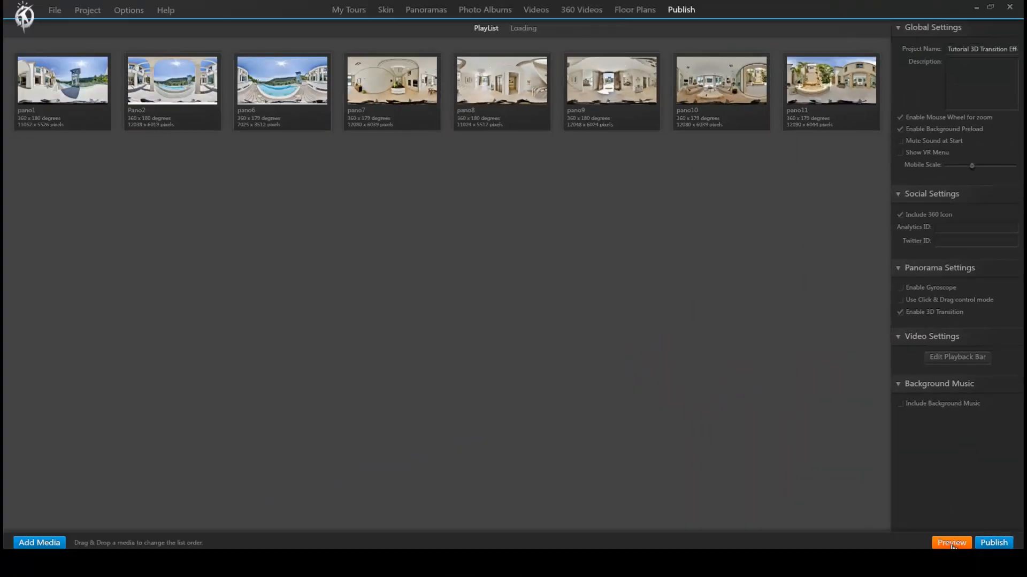
pyautogui.click(950, 542)
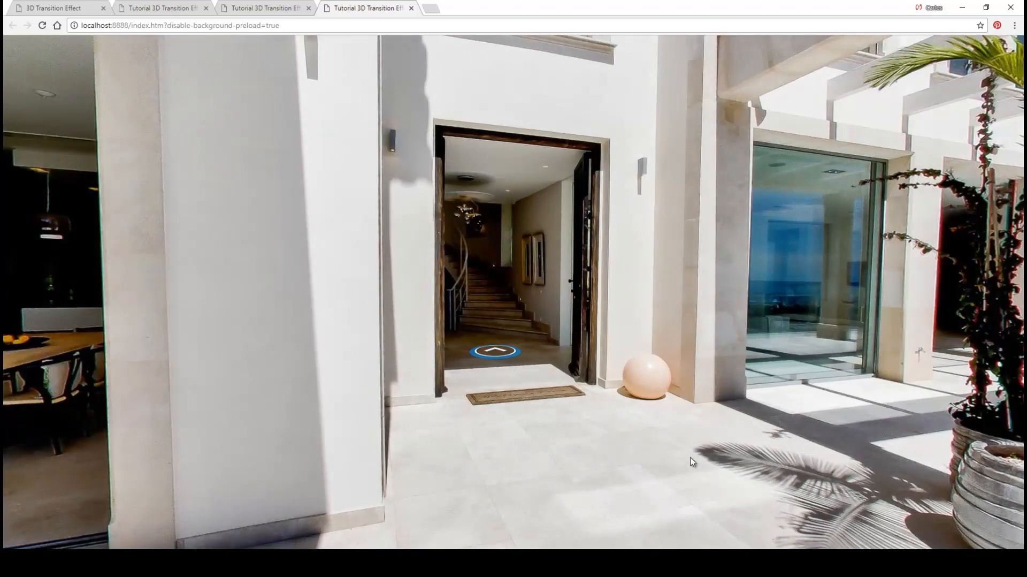
# - In the preview, enter the entrance hall, face the front doors, then return to the terrace
pyautogui.click(494, 350)
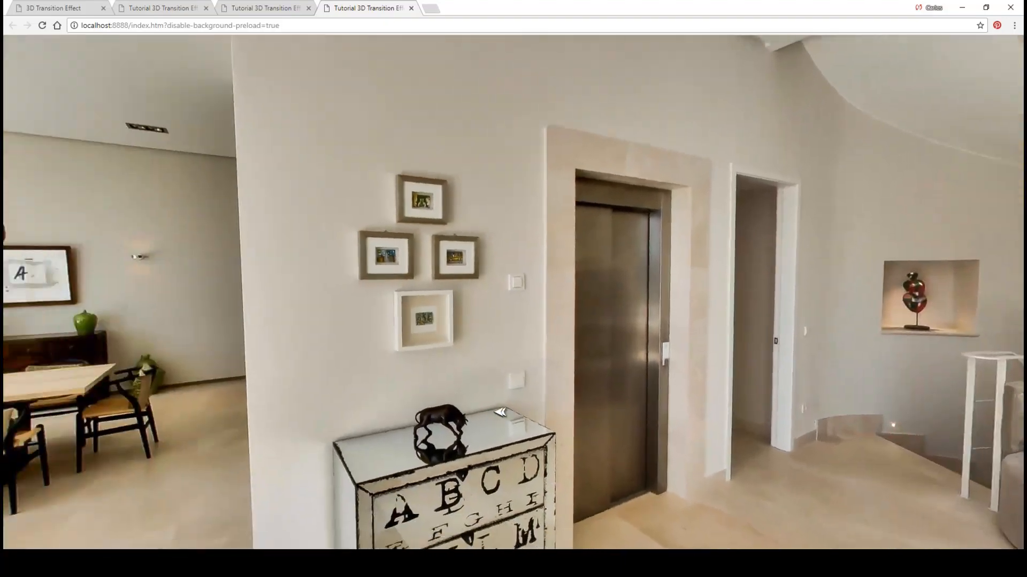
pyautogui.click(502, 412)
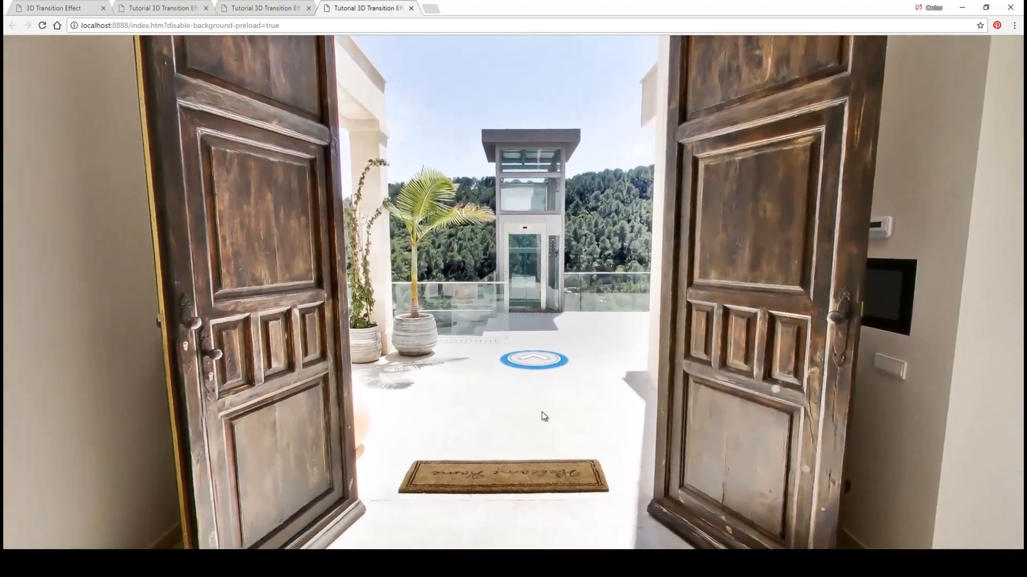
pyautogui.click(534, 358)
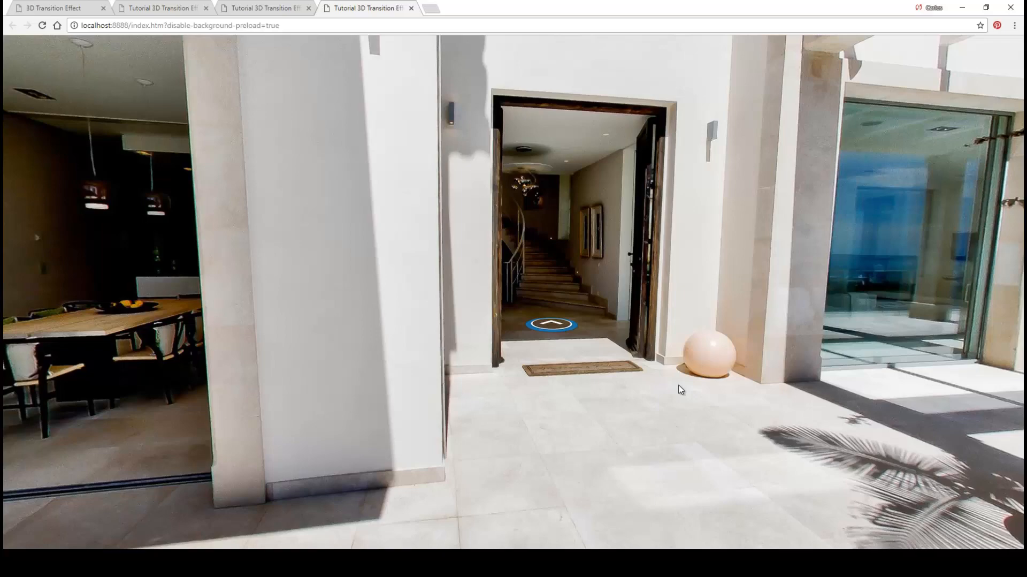
pyautogui.click(551, 323)
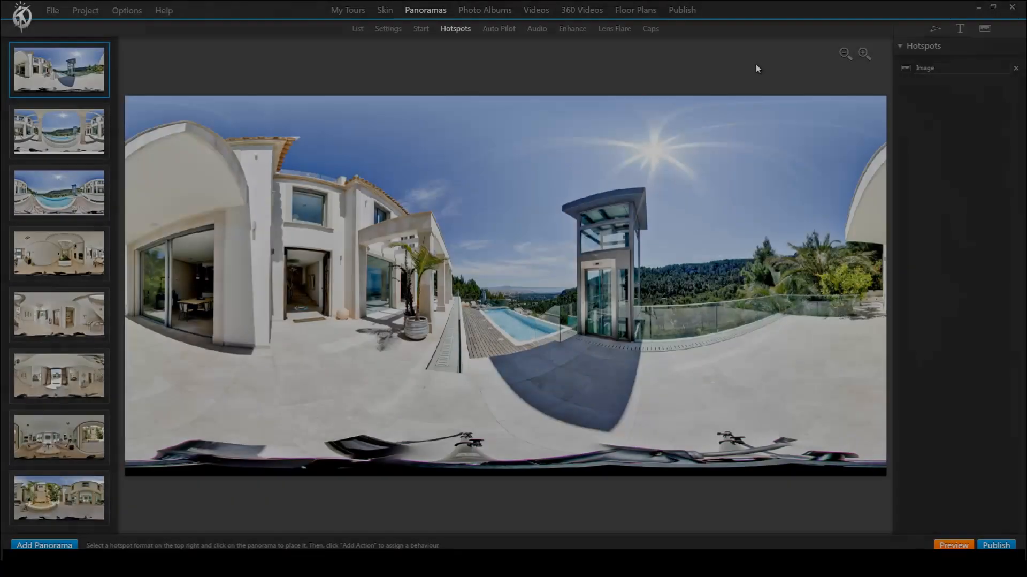
pyautogui.click(682, 10)
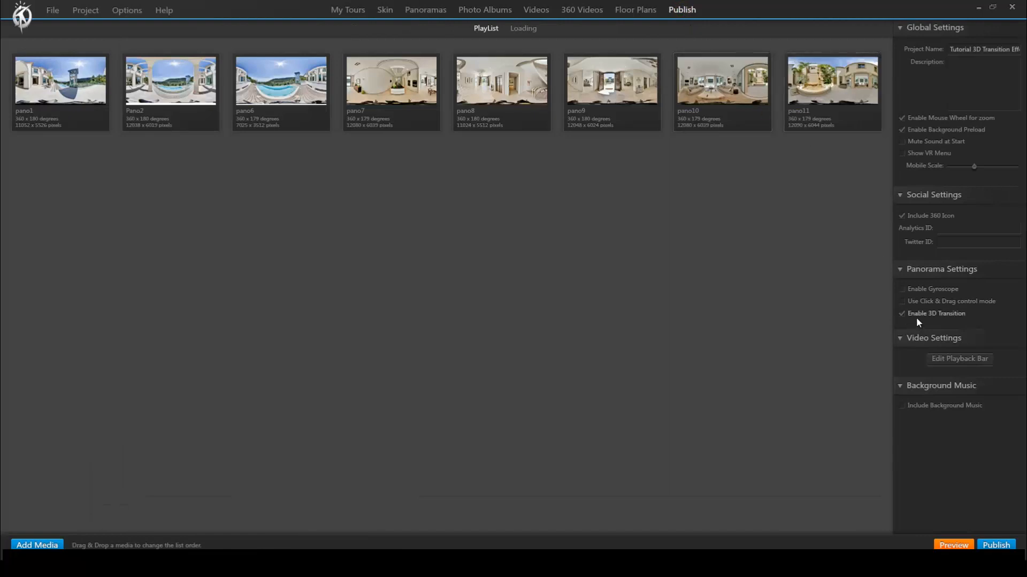
pyautogui.click(61, 78)
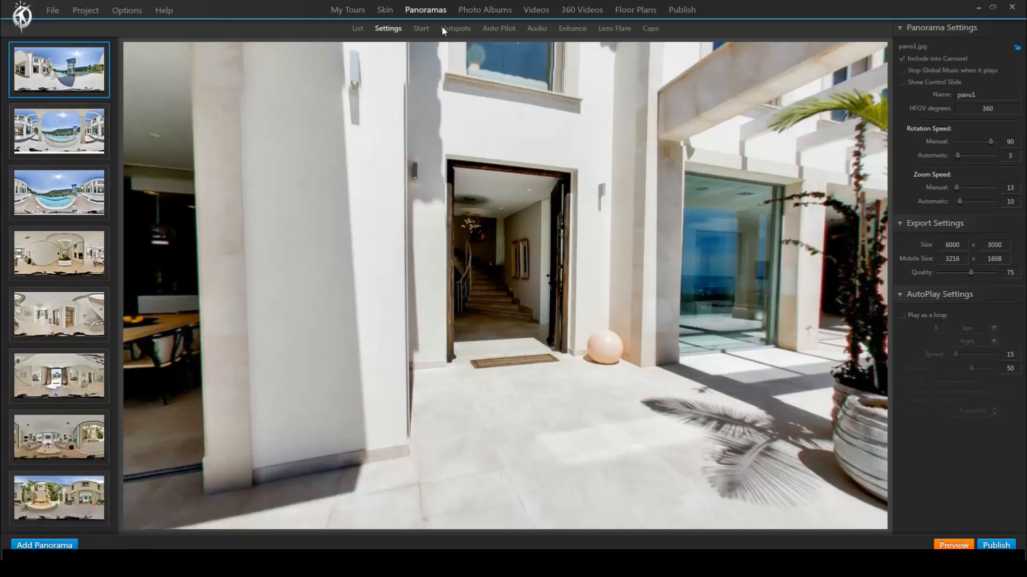
pyautogui.click(456, 28)
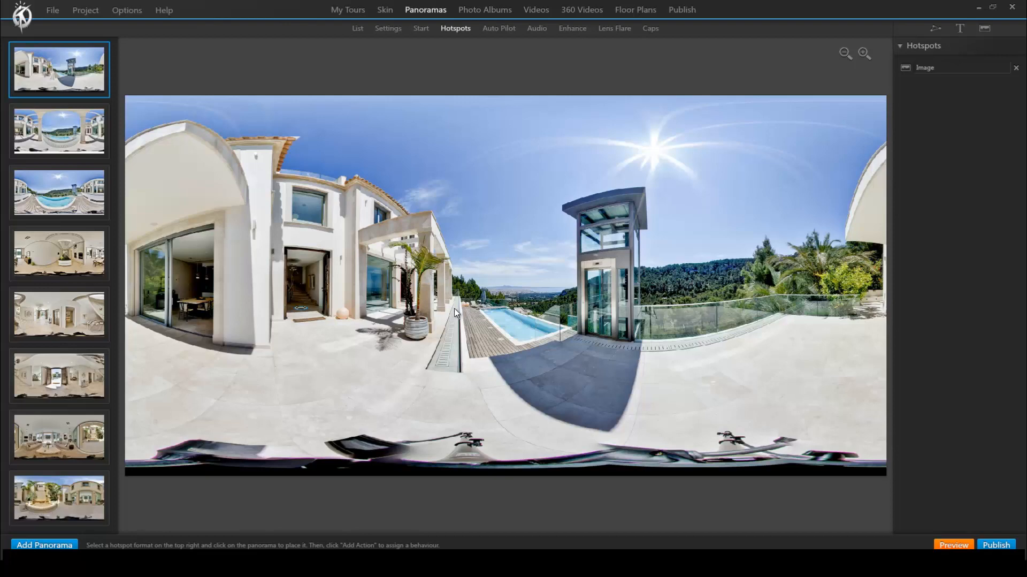
pyautogui.click(984, 29)
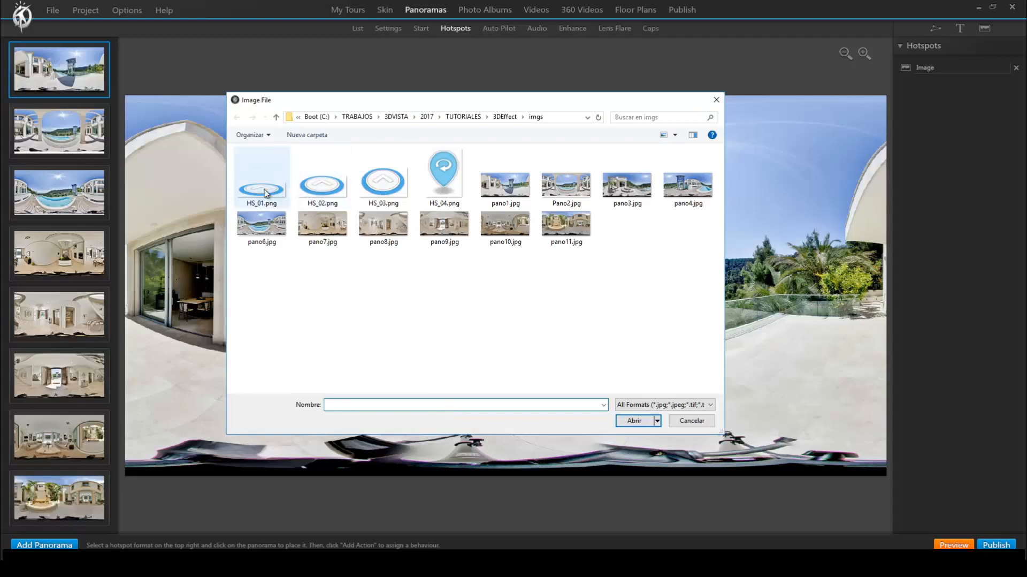
# - Add an HS_01.png hotspot by the pool whose action opens Pano2
pyautogui.click(634, 420)
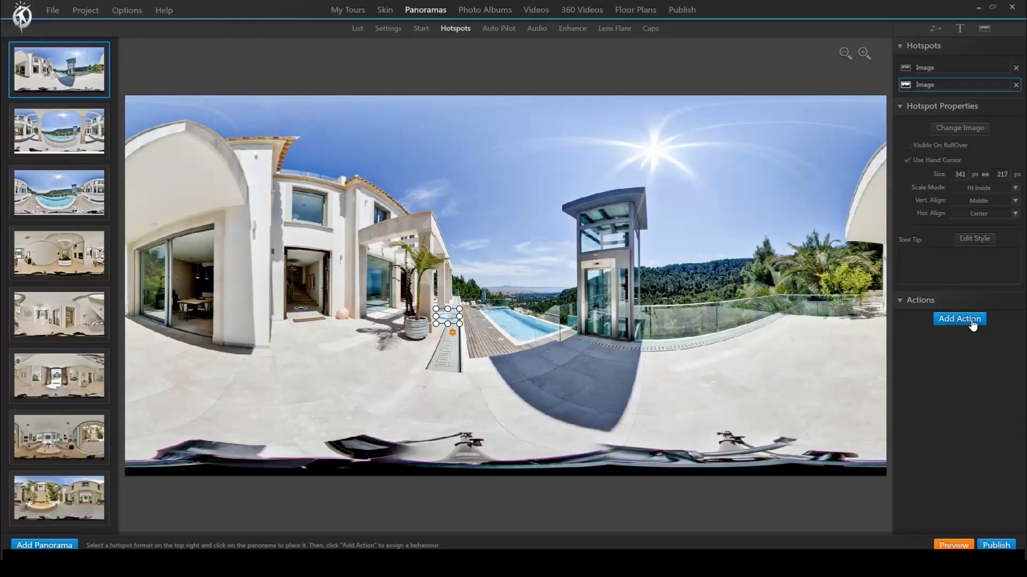
pyautogui.click(959, 319)
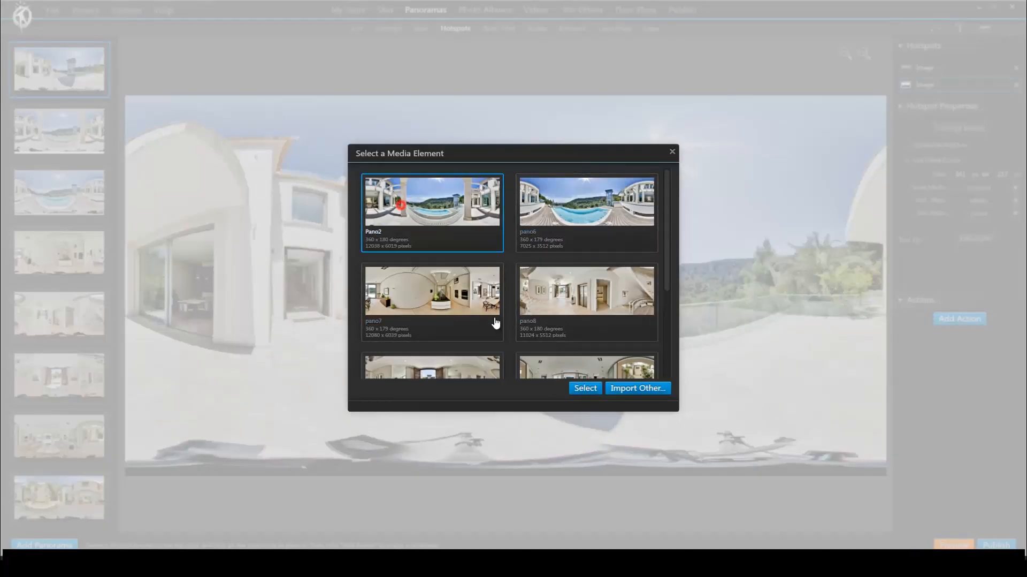
pyautogui.click(584, 387)
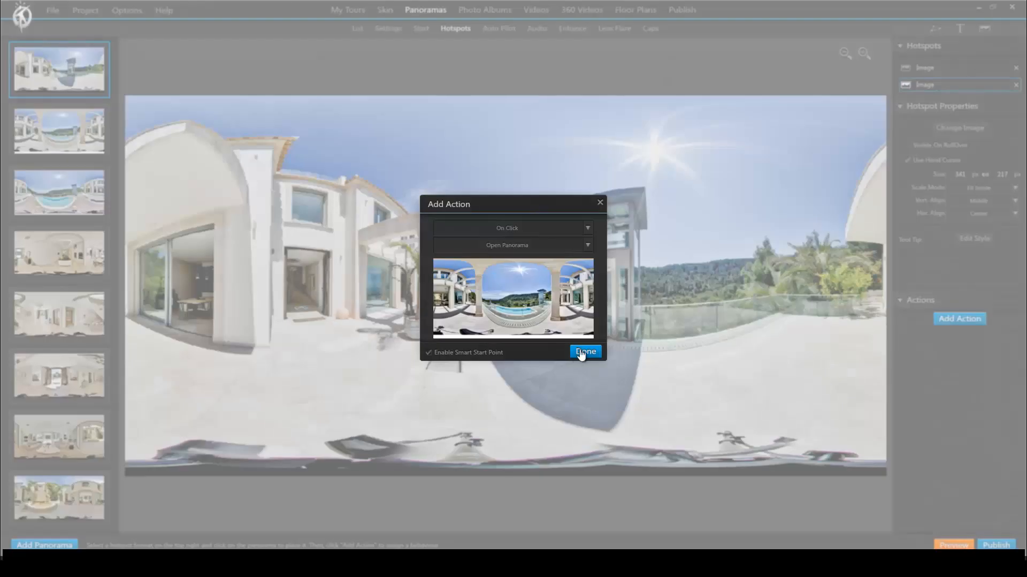
pyautogui.click(583, 352)
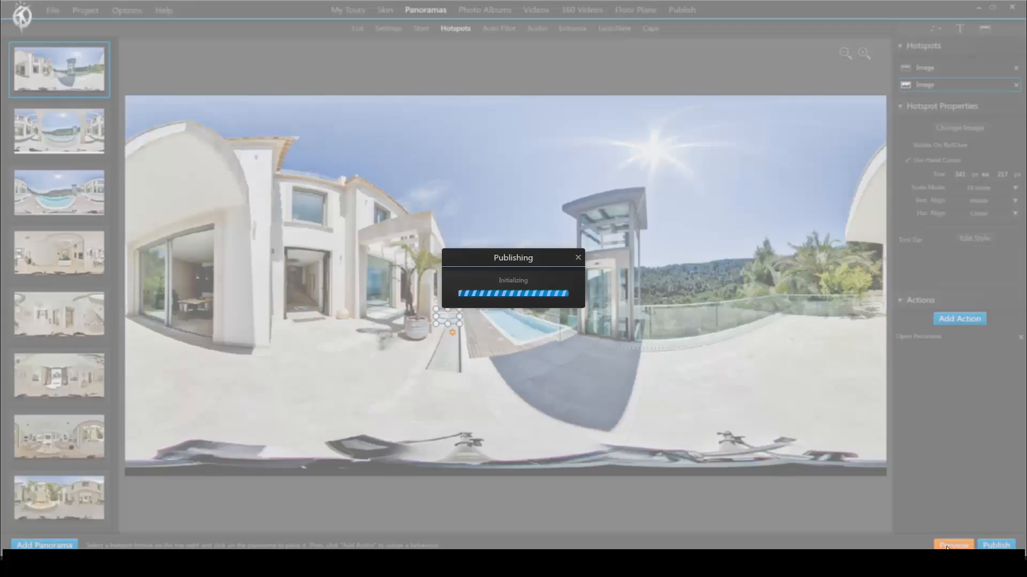
# - Preview the tour and follow the new hotspot from the terrace to the pool view
pyautogui.click(953, 545)
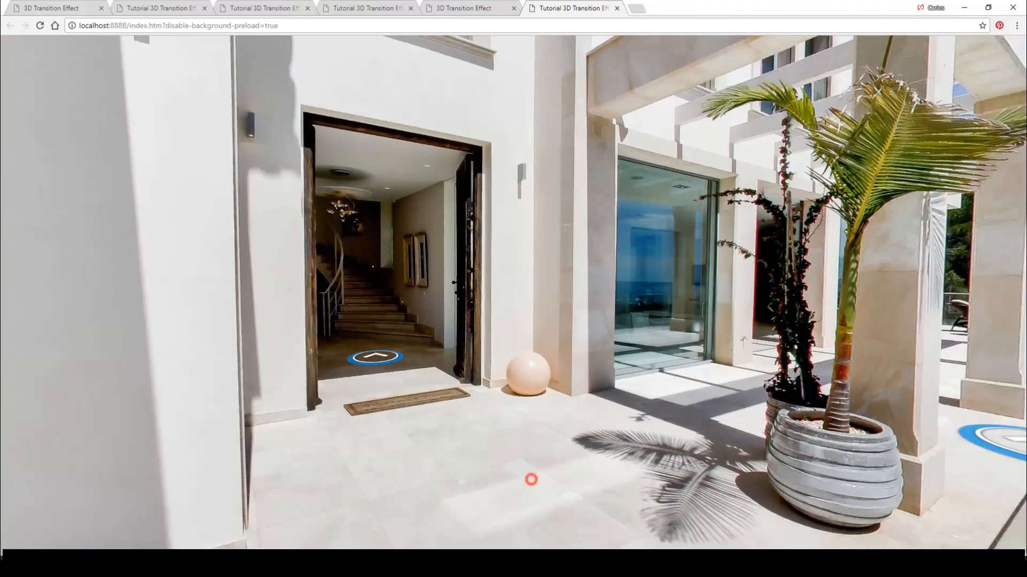
pyautogui.click(531, 479)
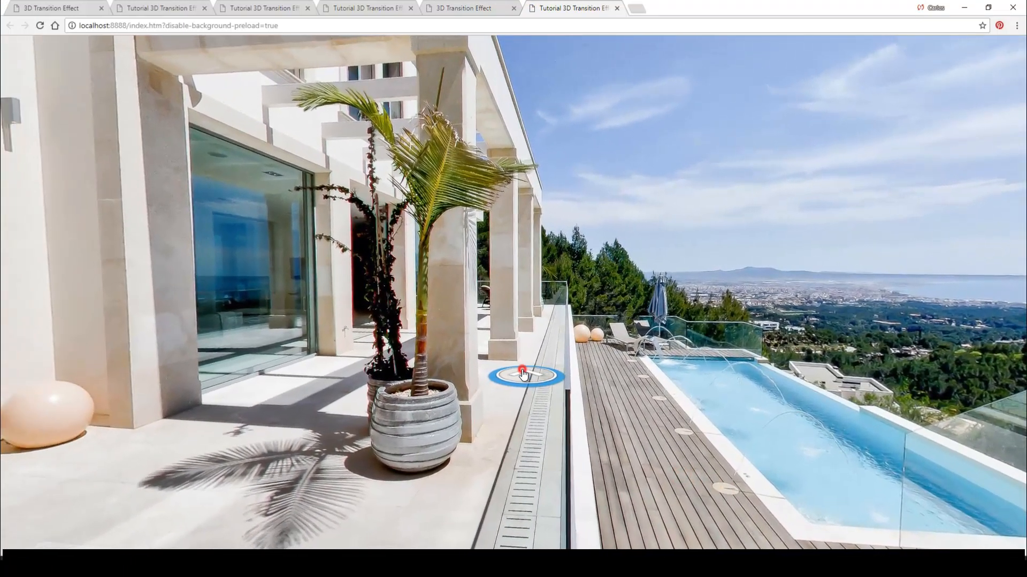
pyautogui.click(524, 374)
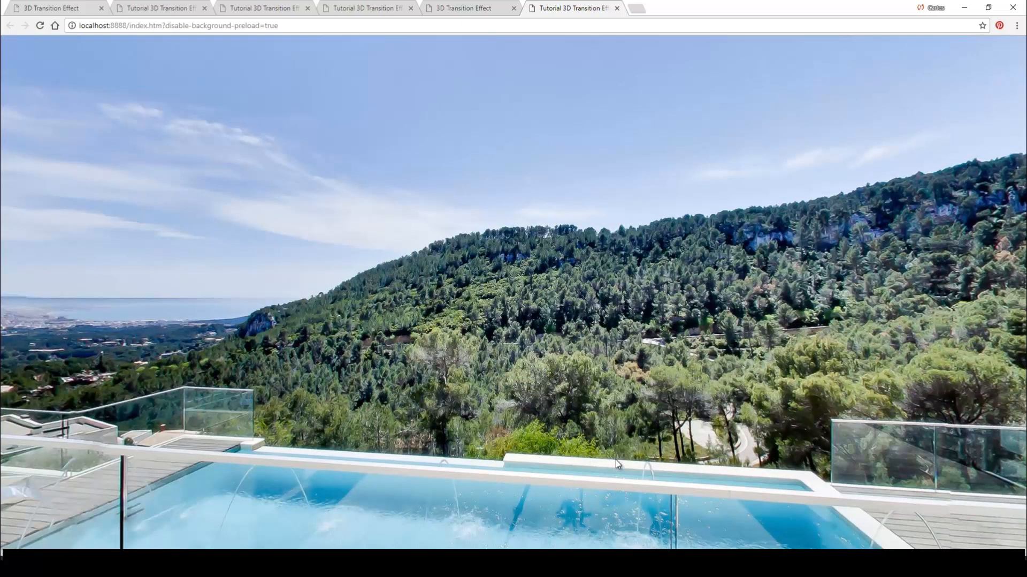
pyautogui.moveTo(612, 453)
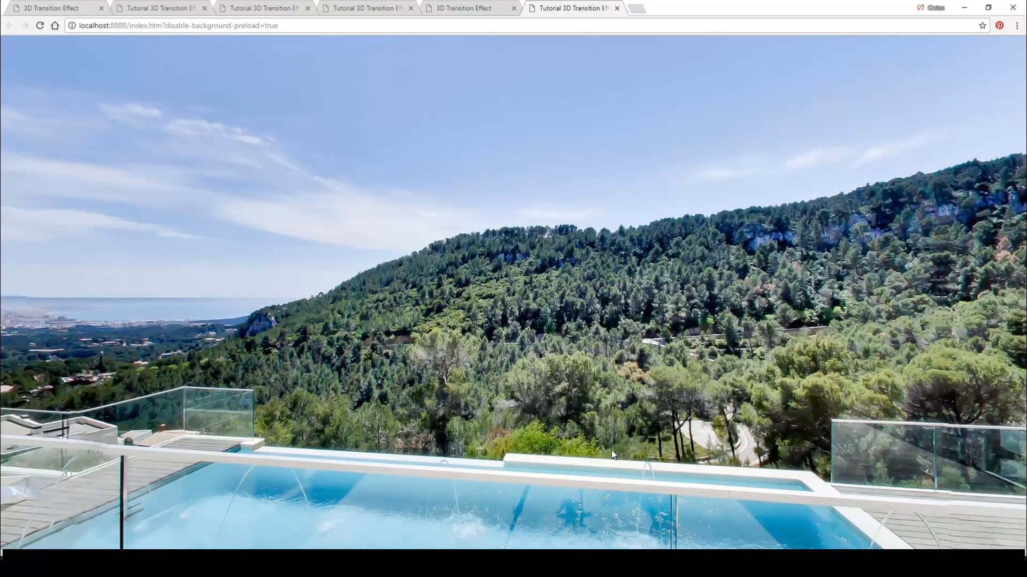
pyautogui.click(611, 453)
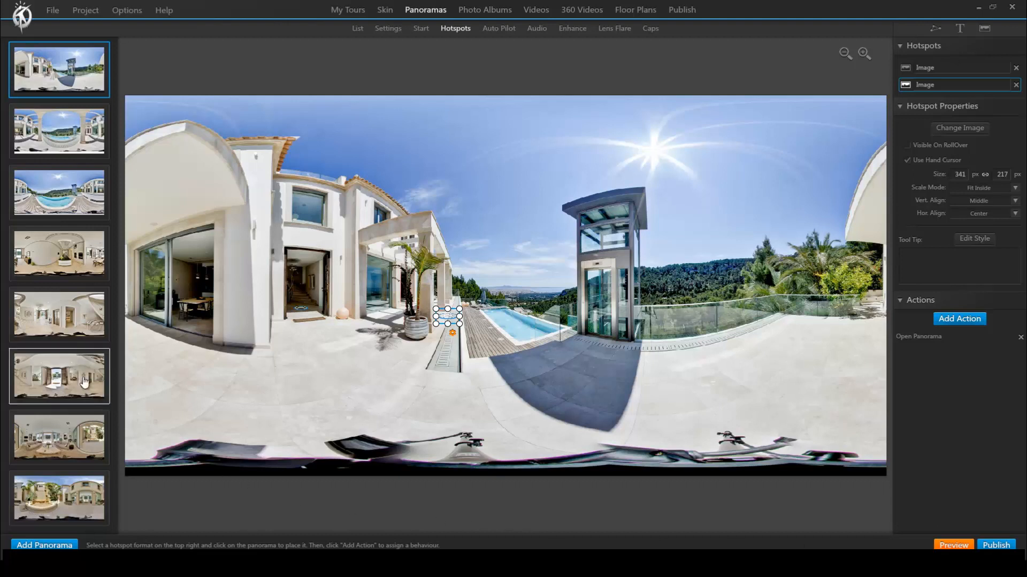
# - Create a new custom image hotspot on the pool-view panorama
pyautogui.click(58, 131)
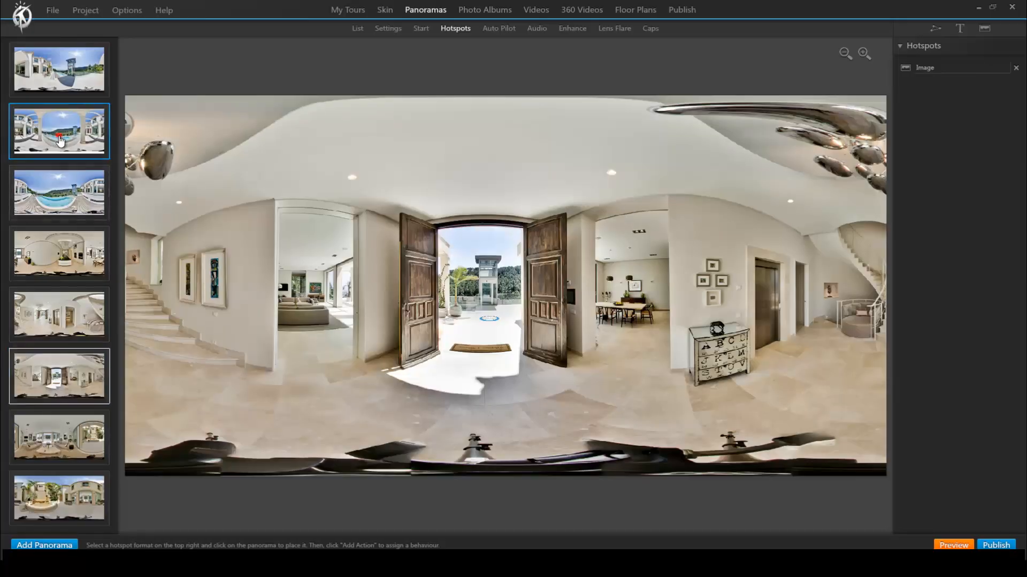
pyautogui.click(59, 131)
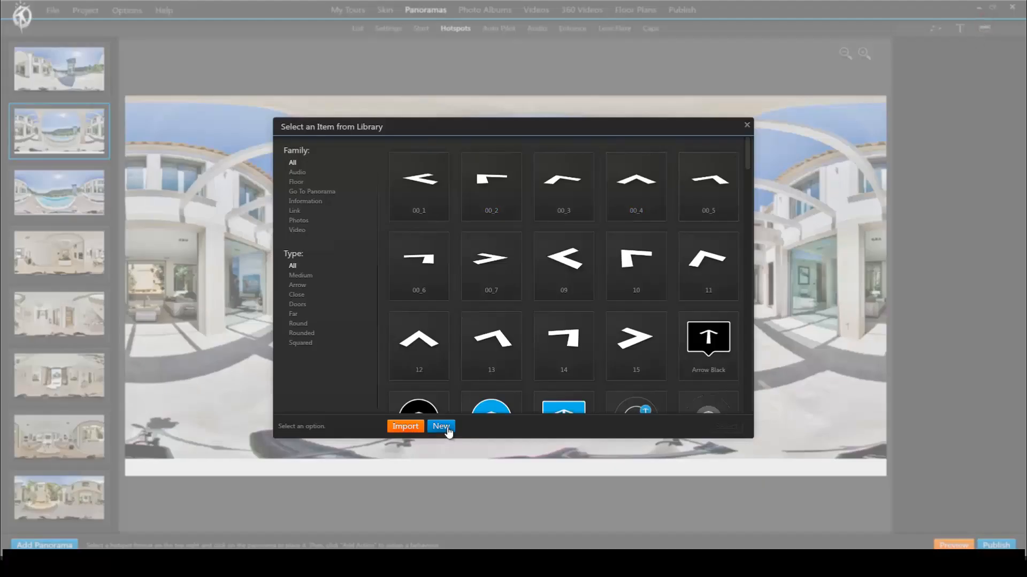
pyautogui.click(746, 125)
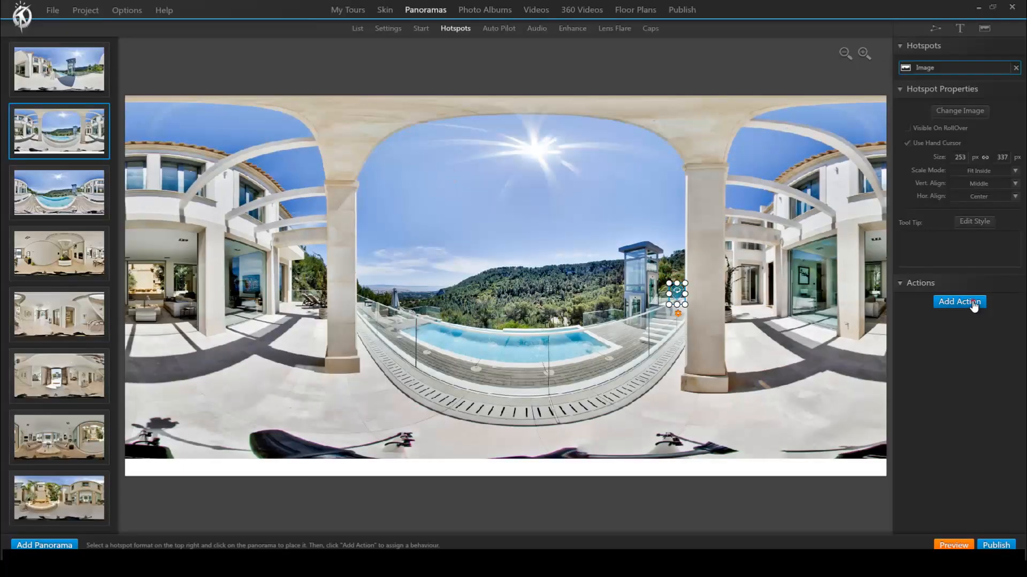
# - Give the hotspot an Open Panorama action with Enable Smart Start Point ticked
pyautogui.click(959, 302)
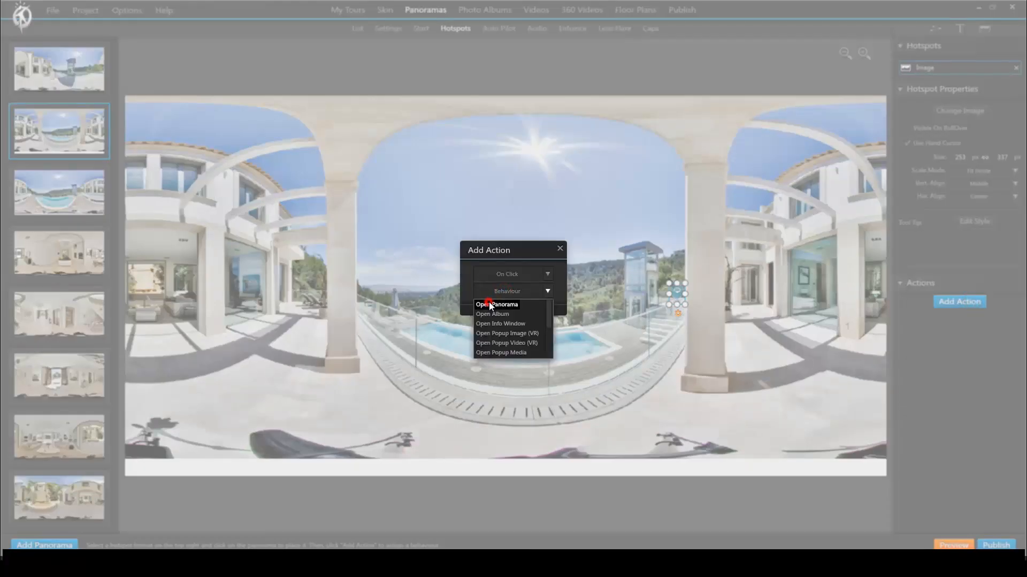
pyautogui.click(497, 304)
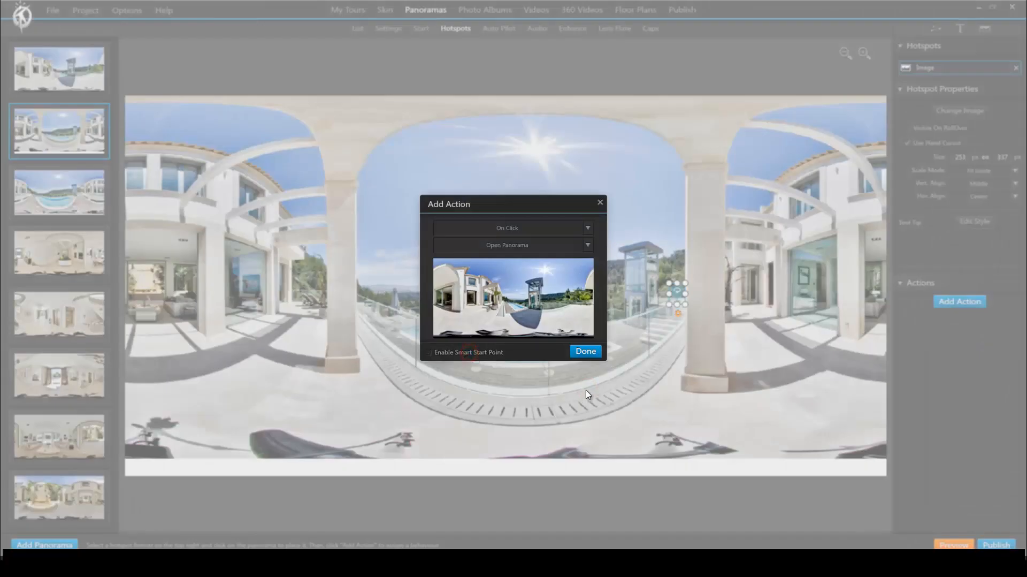
pyautogui.click(585, 351)
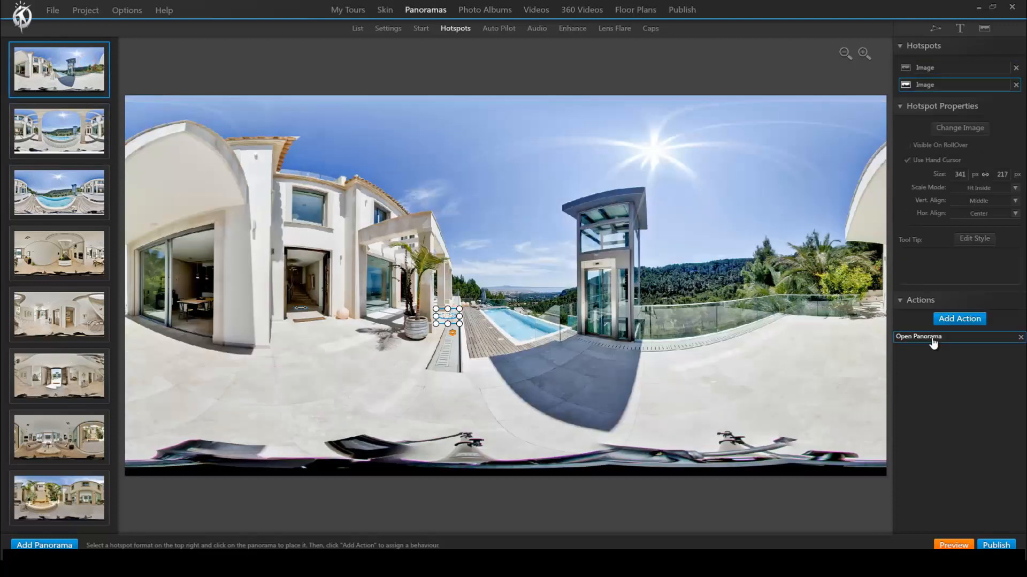
pyautogui.click(919, 336)
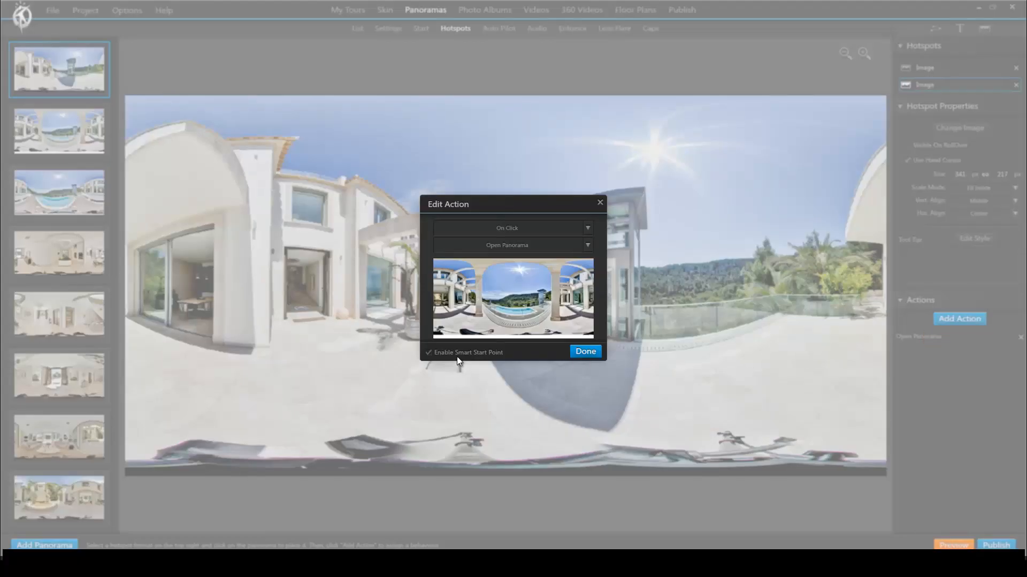
pyautogui.click(584, 351)
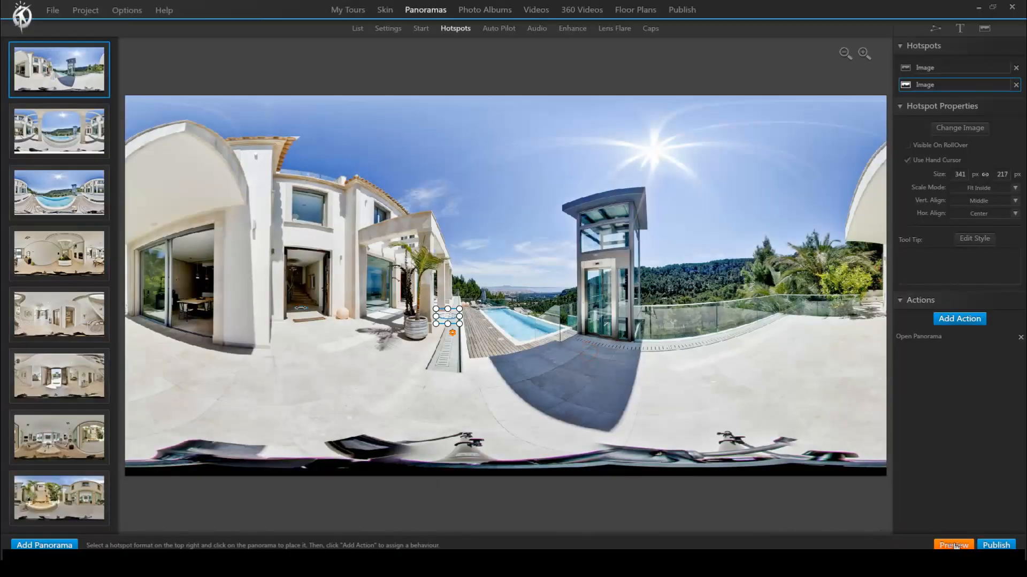
# - Preview the tour, walk from the entrance along the terrace to the pool, then return
pyautogui.click(954, 545)
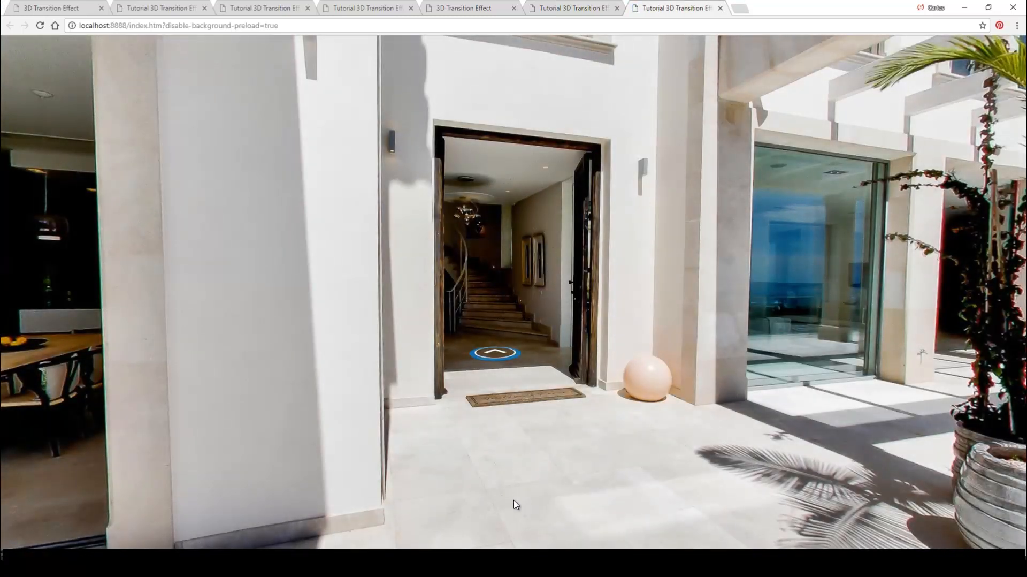
pyautogui.click(494, 353)
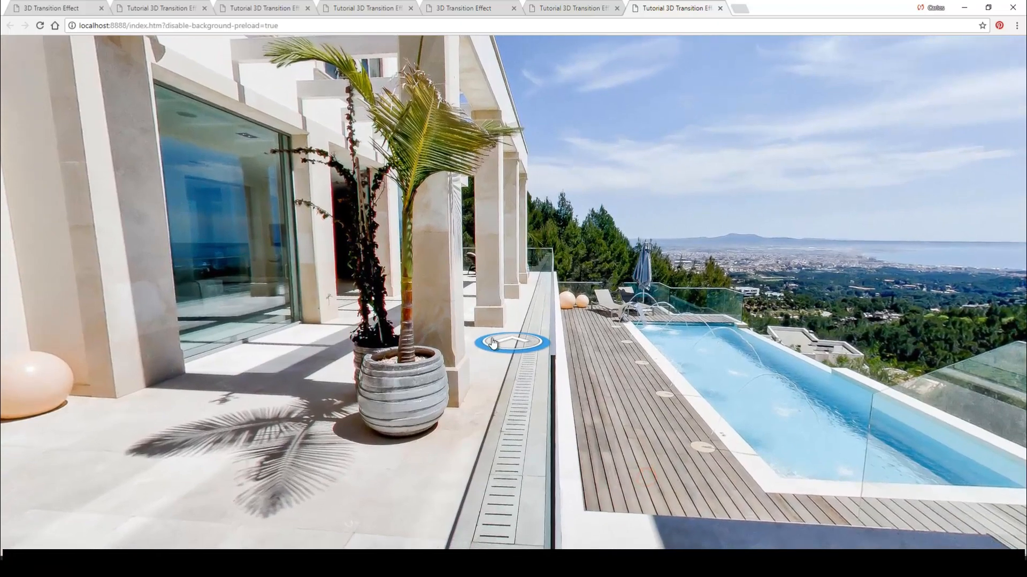
pyautogui.click(515, 341)
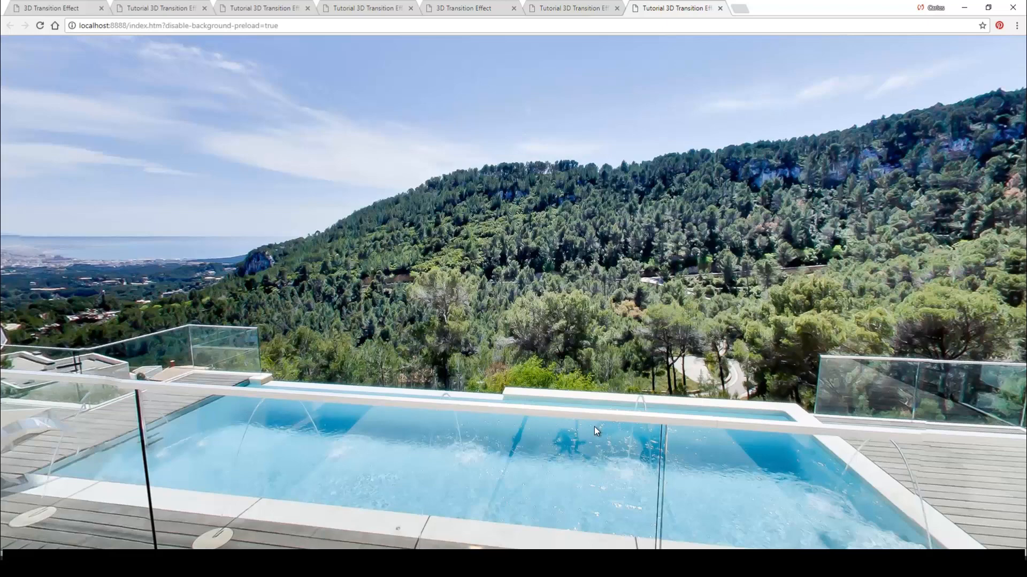
pyautogui.moveTo(578, 410)
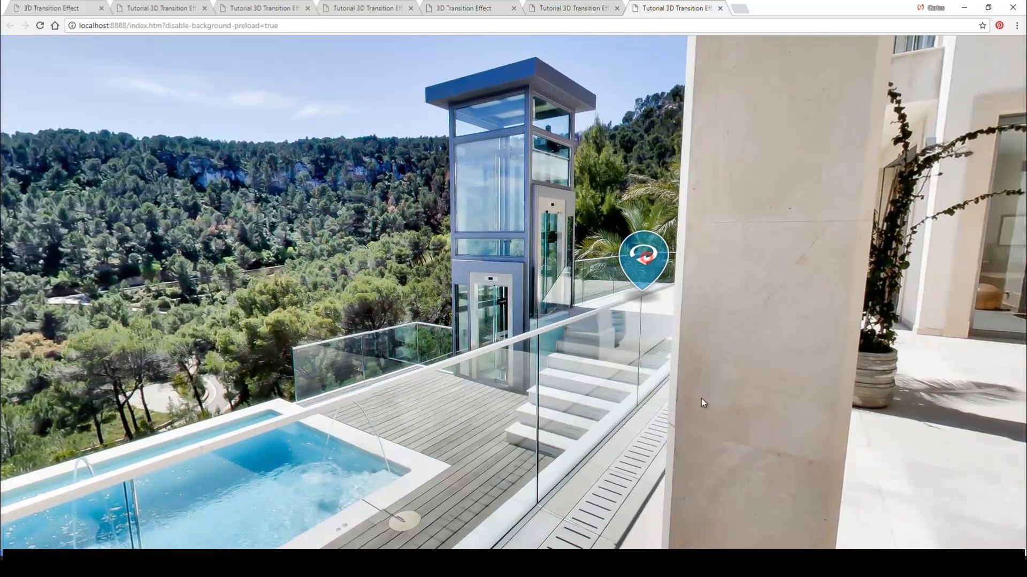
pyautogui.click(642, 257)
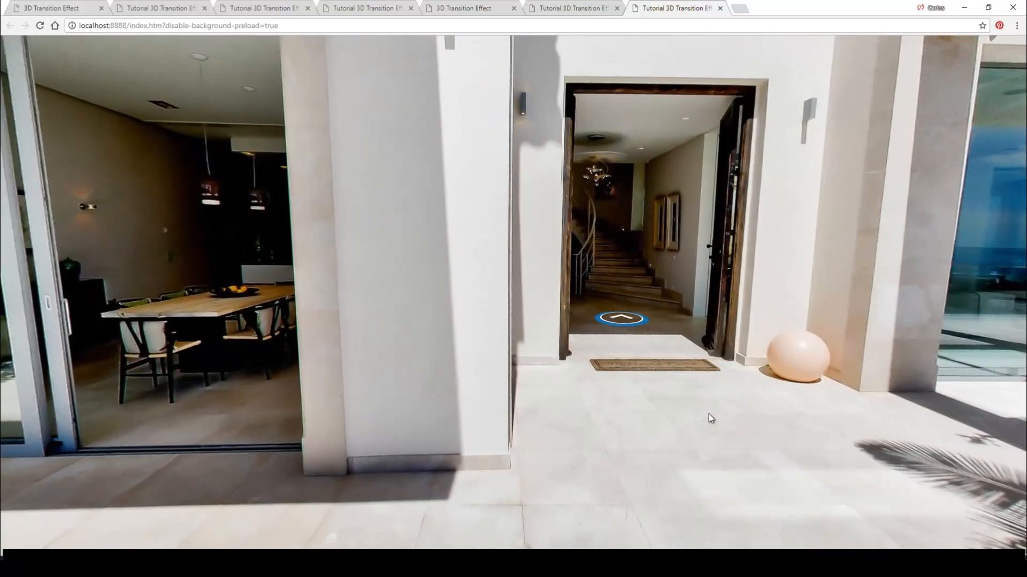
pyautogui.moveTo(712, 422)
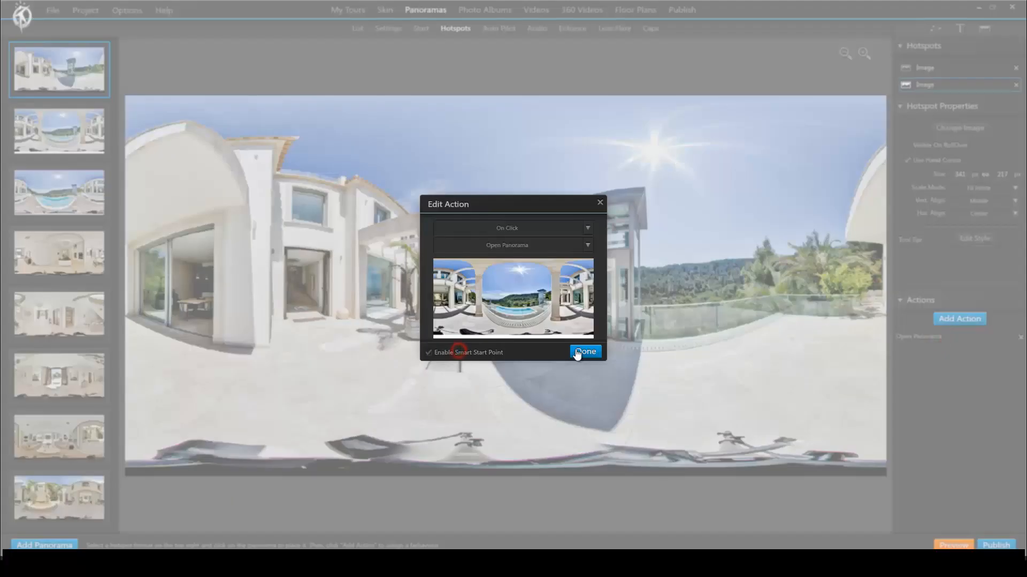
# - Confirm the entrance hotspot action, check the arched pool panorama's return action, and preview again
pyautogui.click(584, 352)
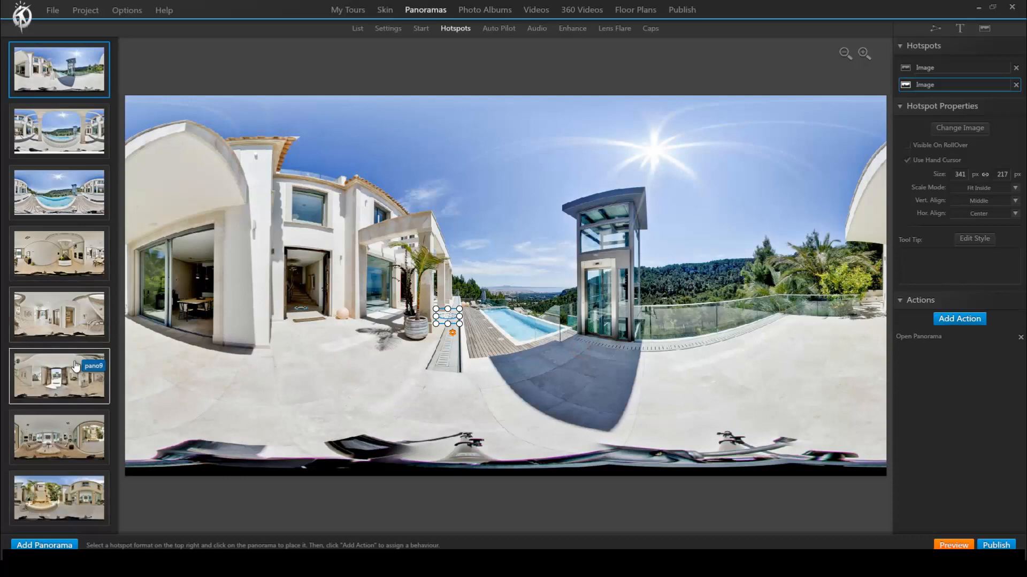
pyautogui.click(59, 130)
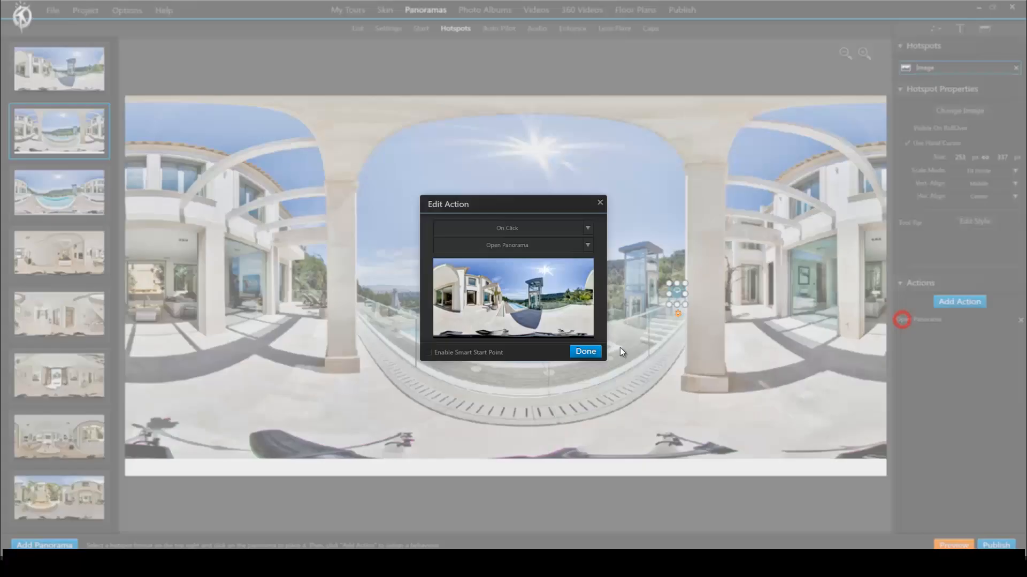
pyautogui.click(585, 351)
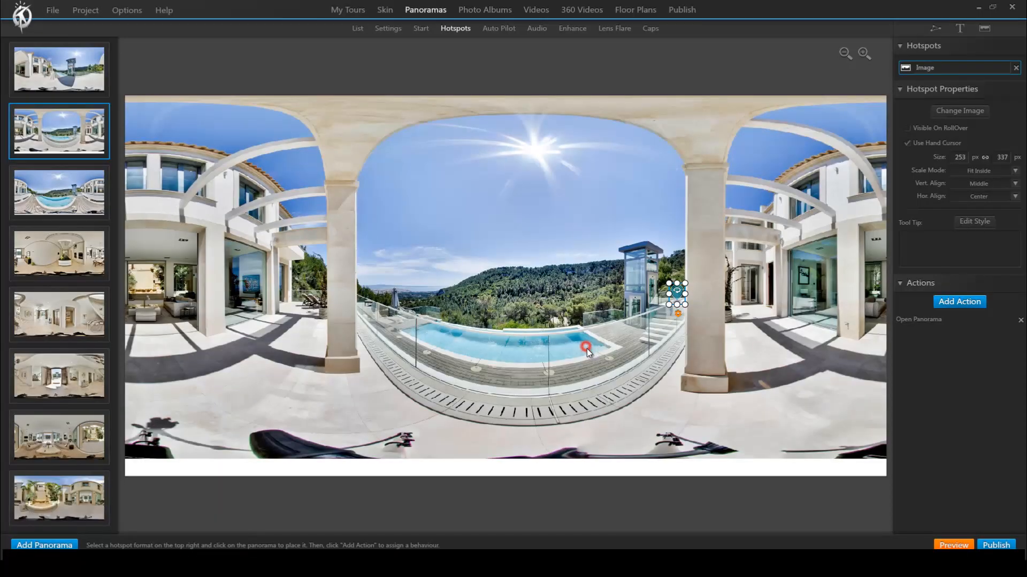
pyautogui.click(995, 544)
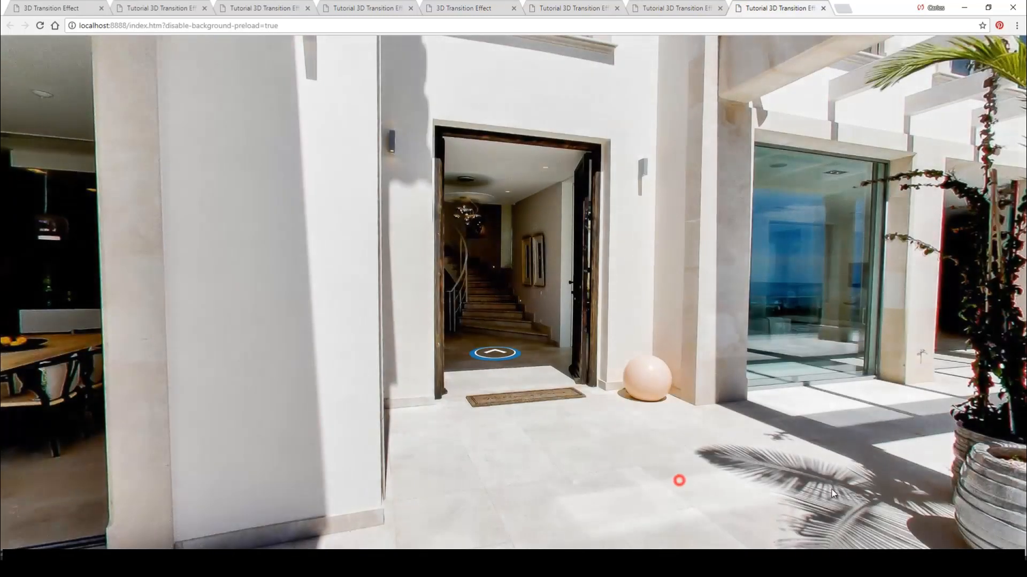
# - In the new preview, walk from the entrance to the pool terrace and head back
pyautogui.click(494, 352)
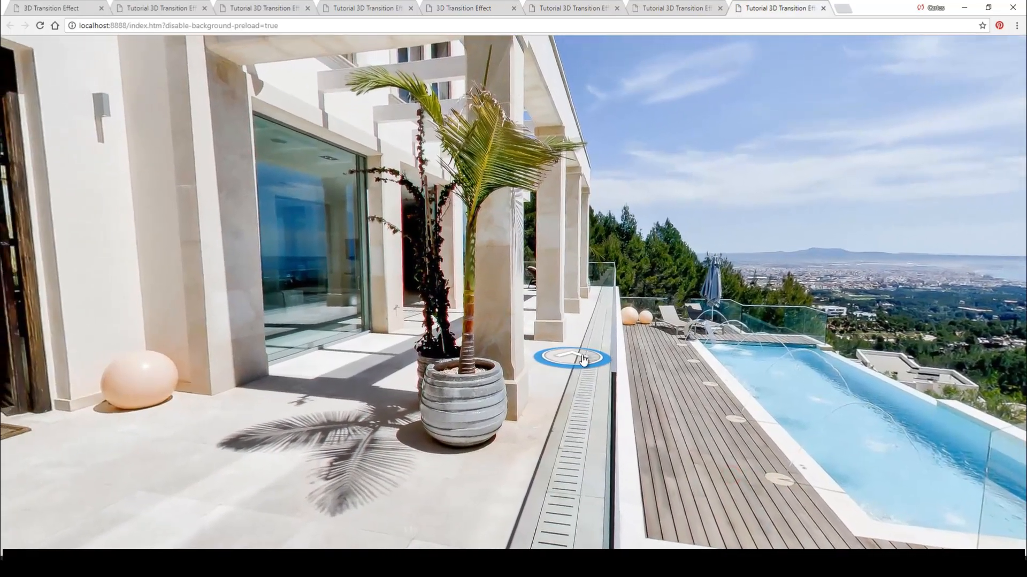
pyautogui.click(572, 357)
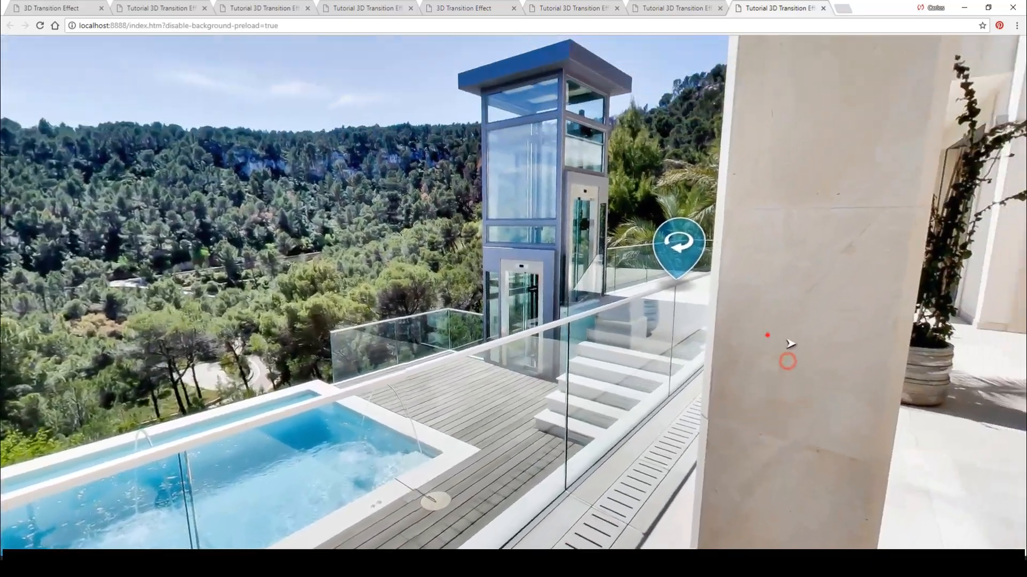
pyautogui.click(679, 246)
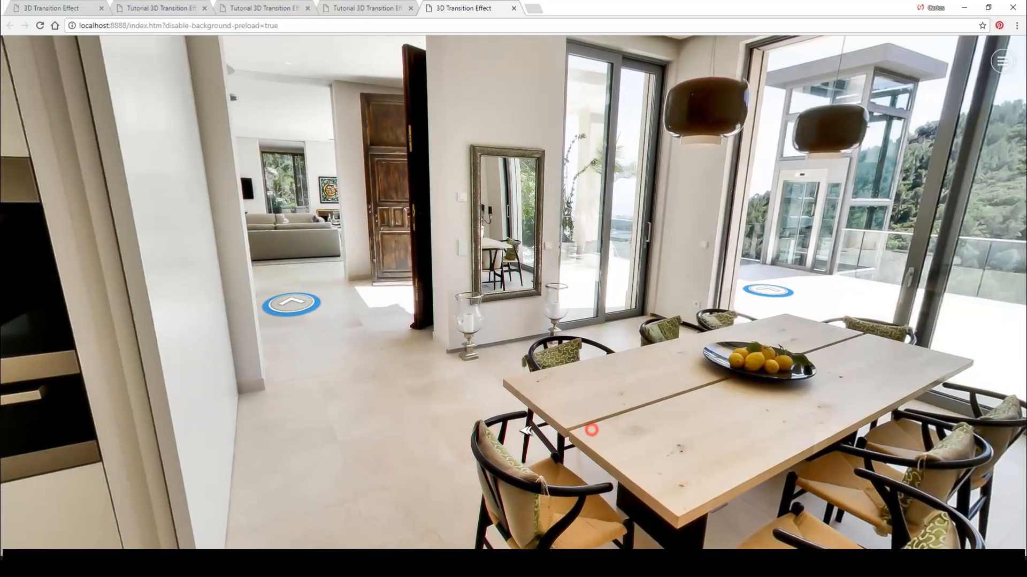
# - Walk from the dining room down the hallway into the living room and out to the patio
pyautogui.click(291, 302)
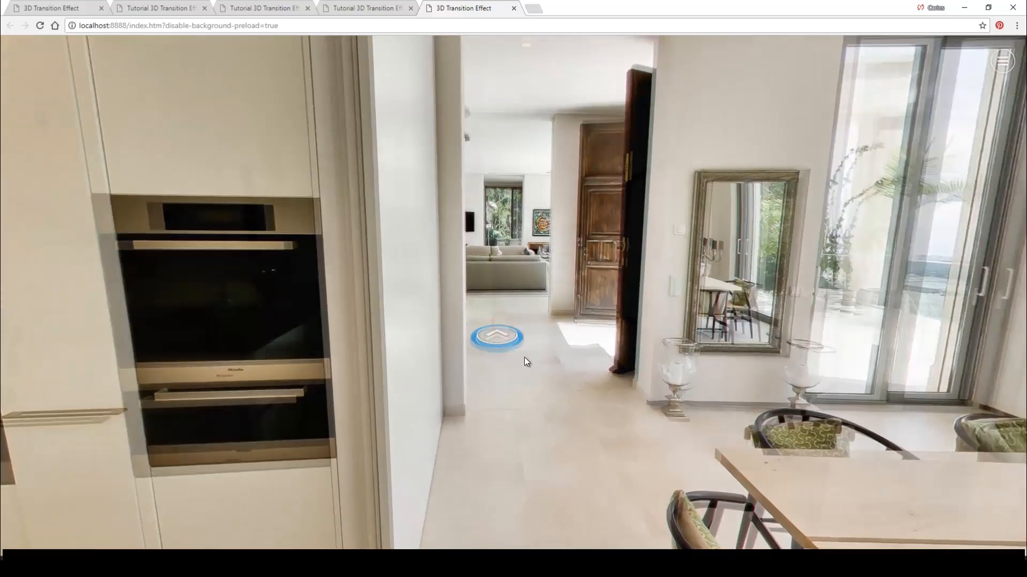
pyautogui.click(497, 336)
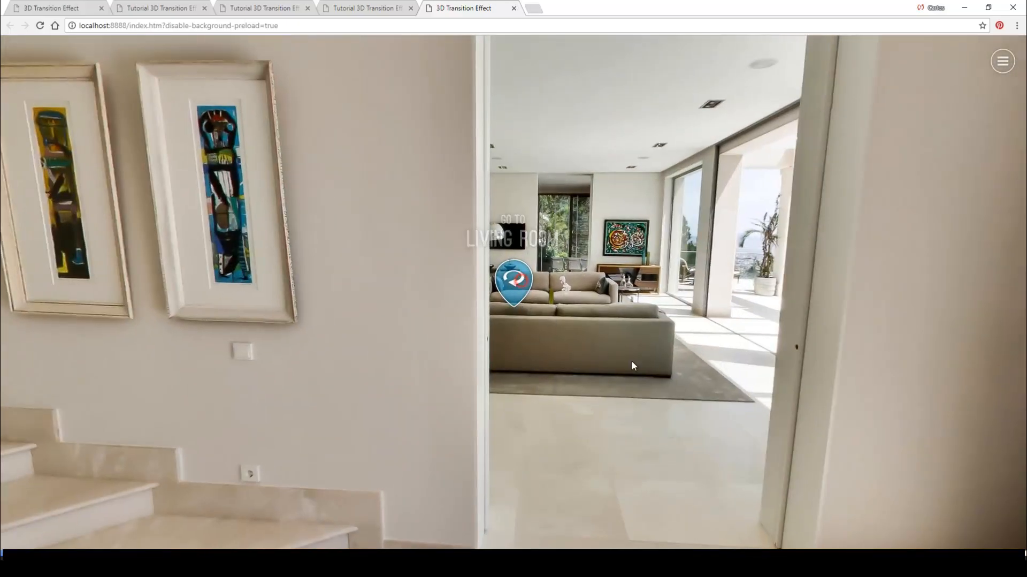
pyautogui.click(514, 283)
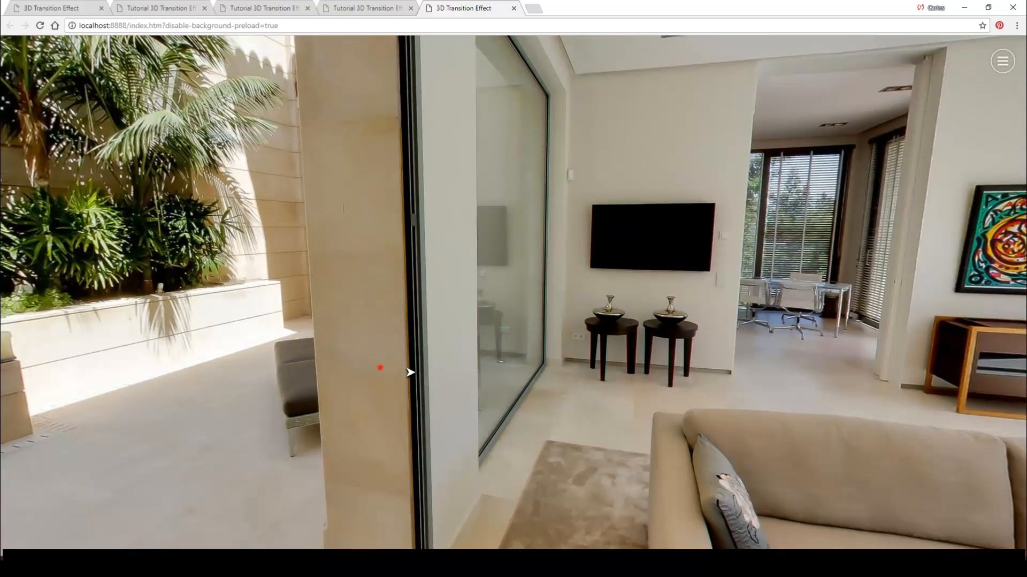
pyautogui.click(379, 367)
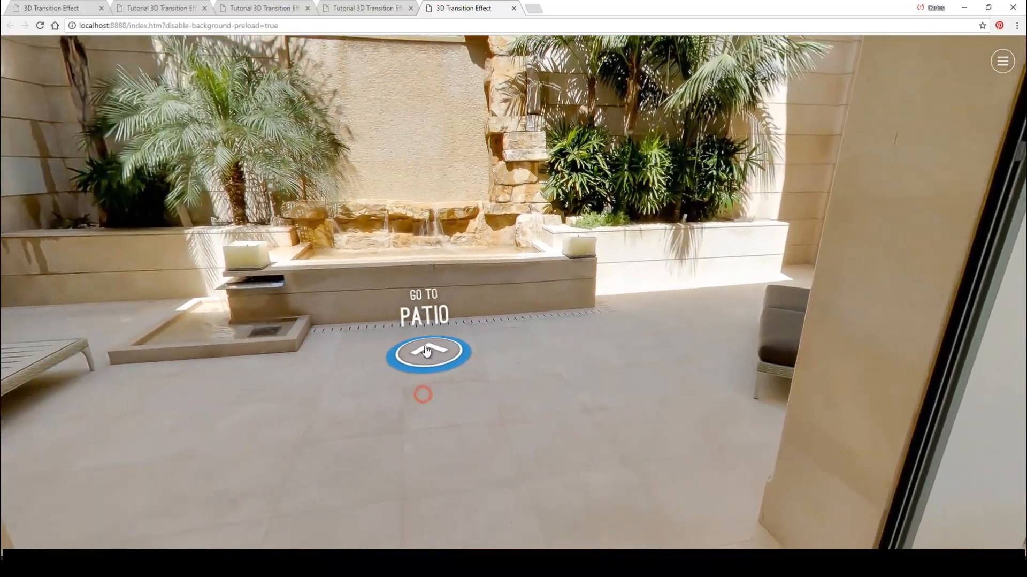
pyautogui.click(428, 350)
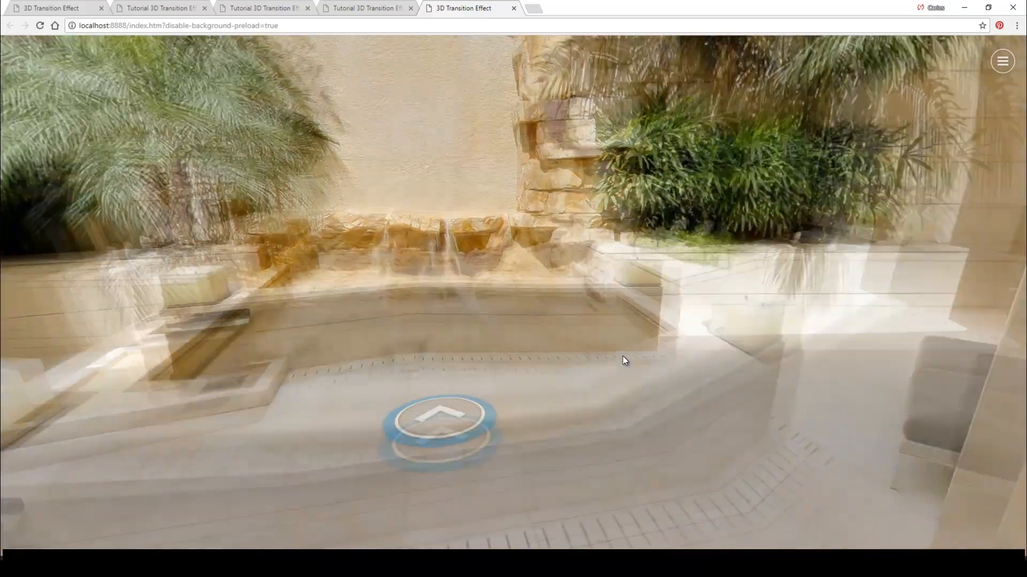
# - Return through the living room to the terrace, pool deck, elevator and entrance
pyautogui.click(438, 426)
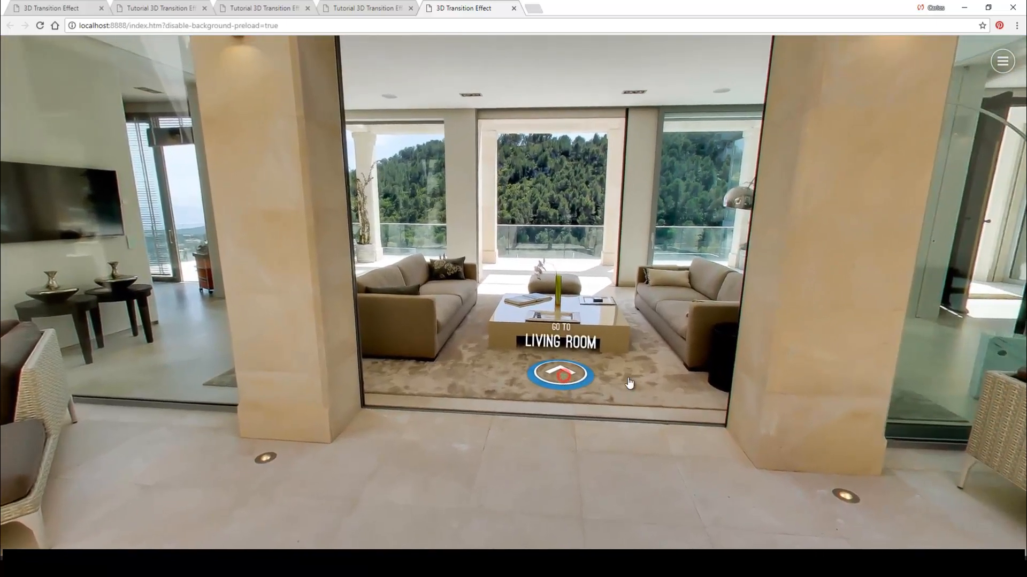
pyautogui.click(560, 373)
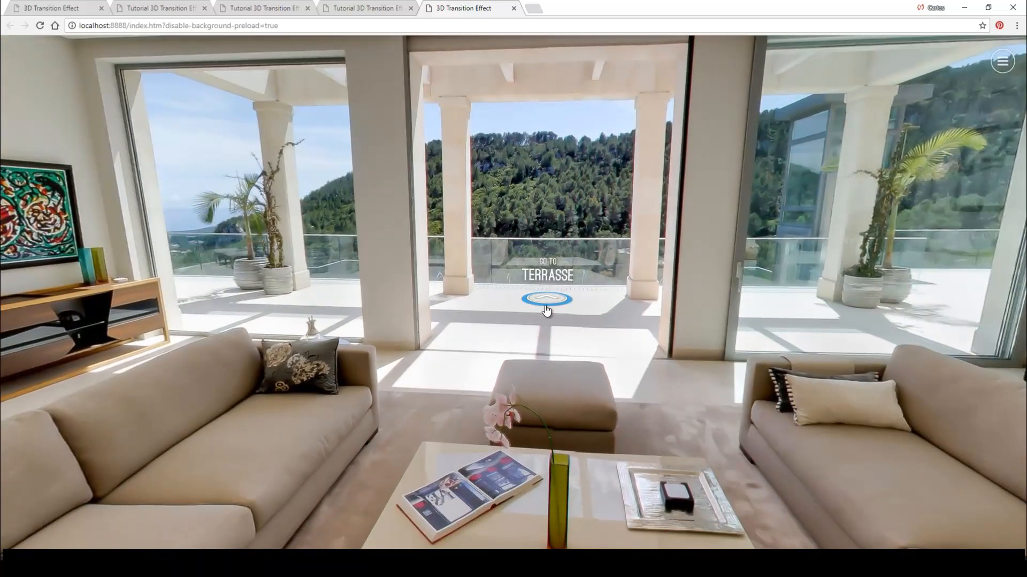
pyautogui.click(547, 299)
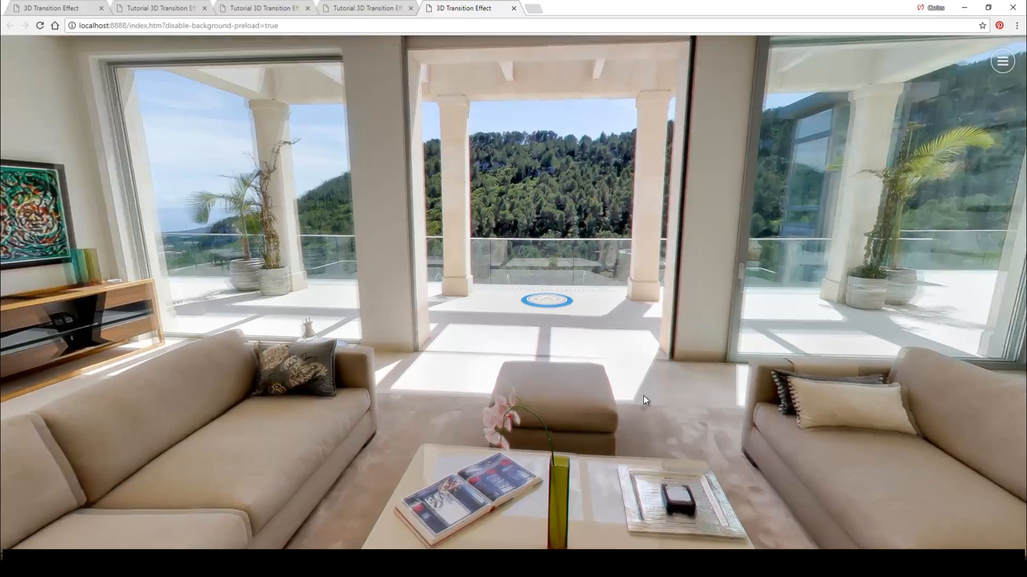
pyautogui.click(546, 299)
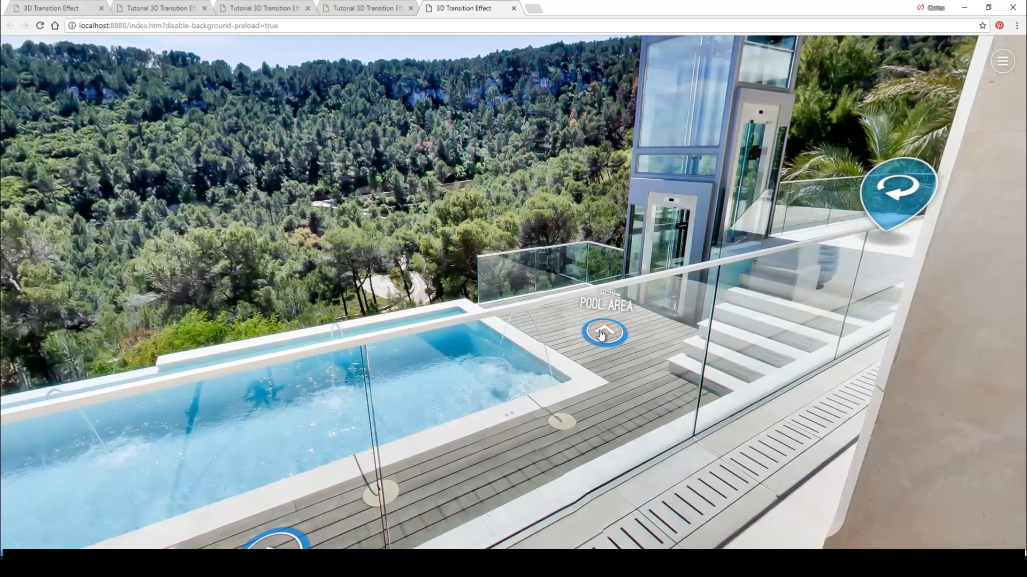
pyautogui.click(603, 332)
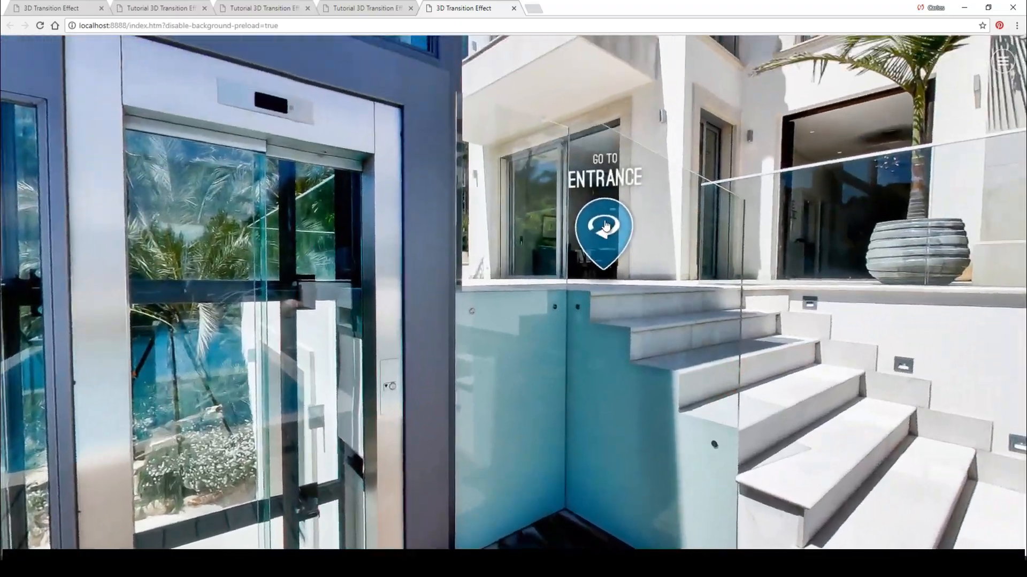
pyautogui.click(603, 233)
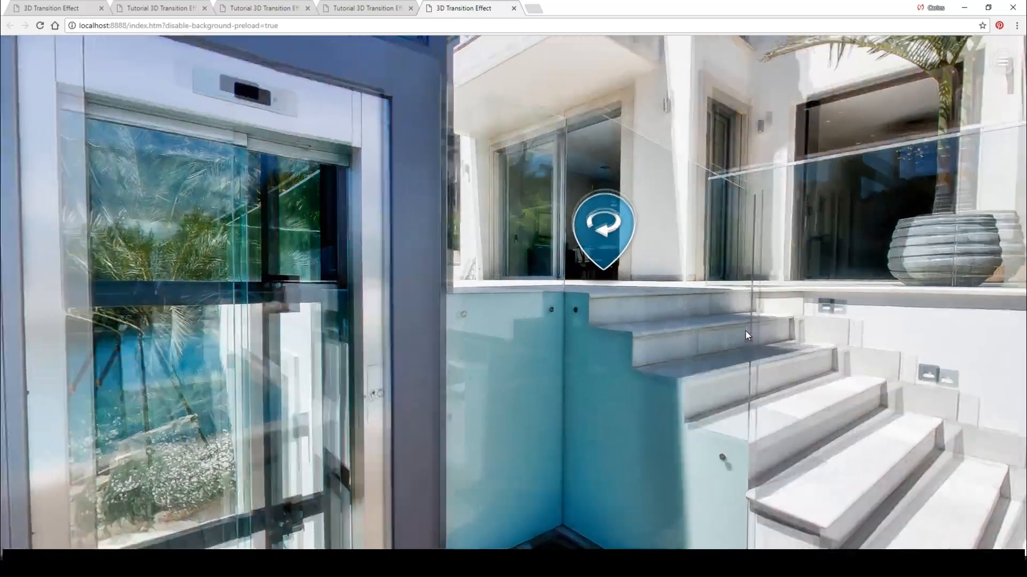
pyautogui.click(603, 227)
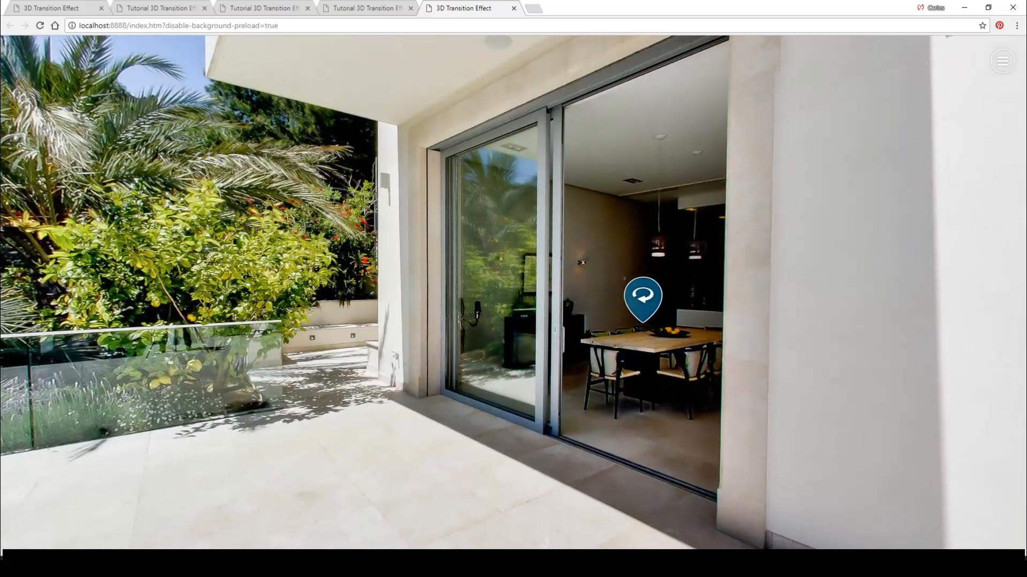